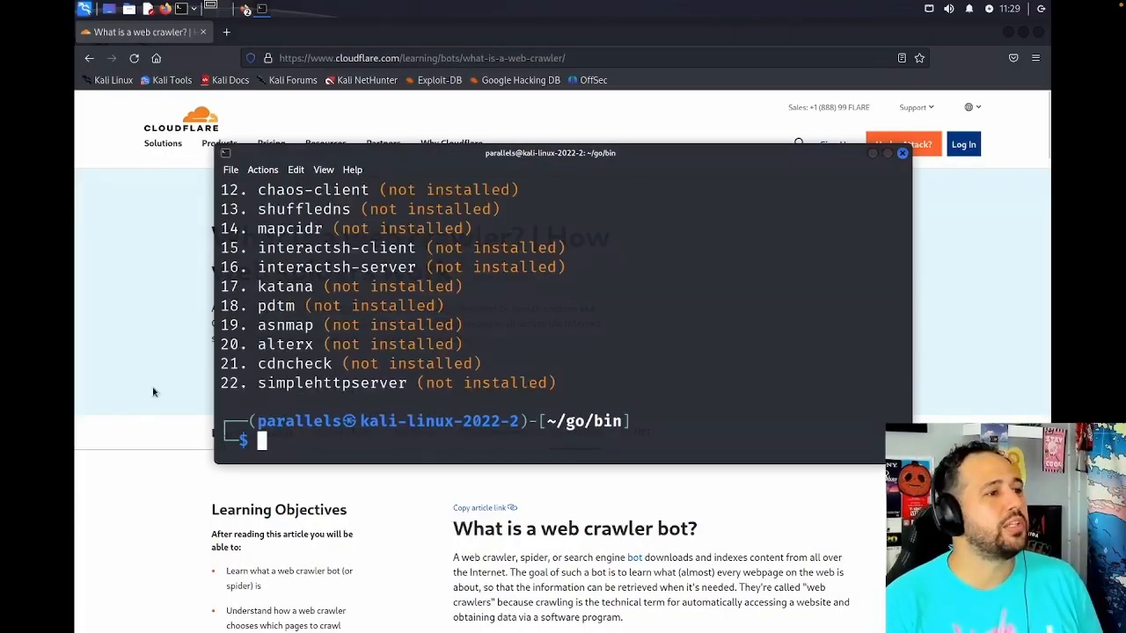
- Reload the shell configuration with 'source ~/.zshrc' so pdtm's path applies
key(Return)
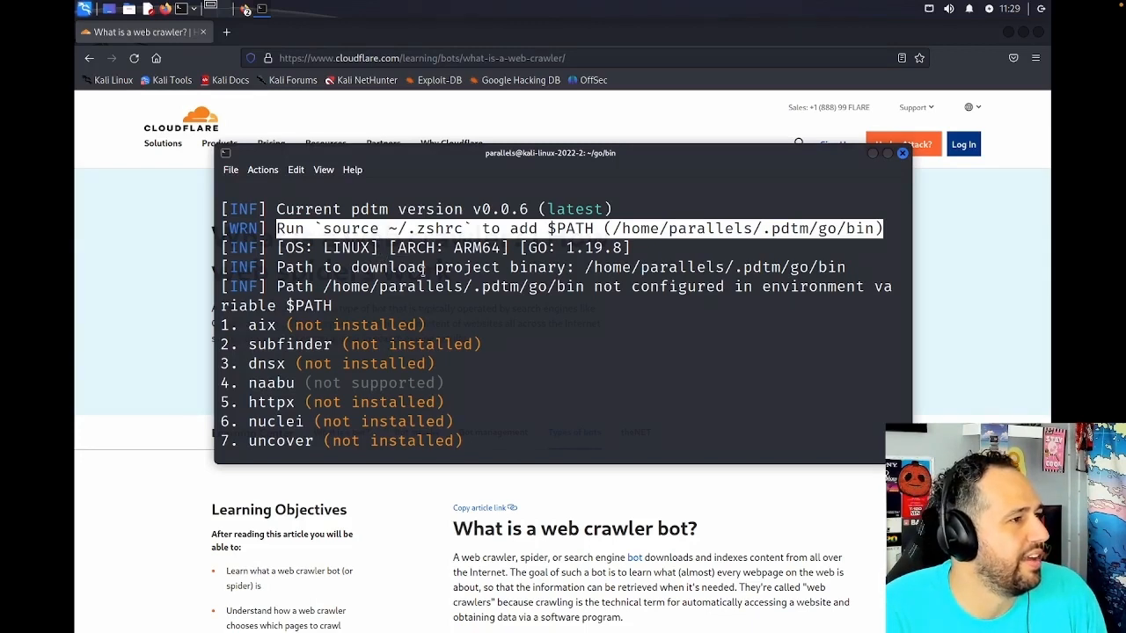
scroll(down, 3)
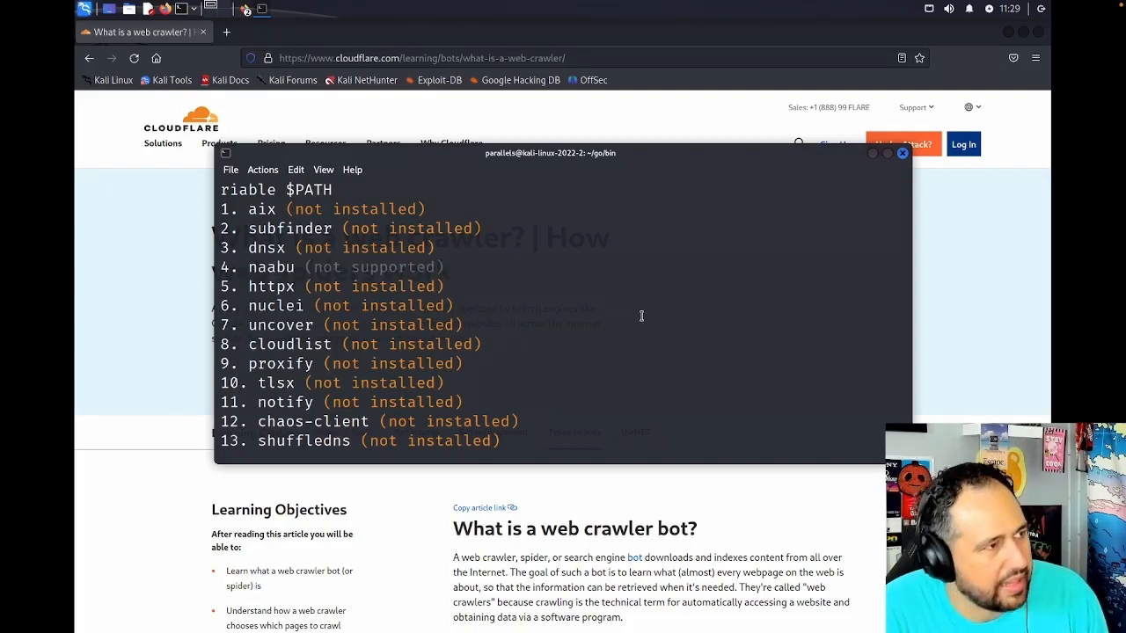
scroll(down, 3)
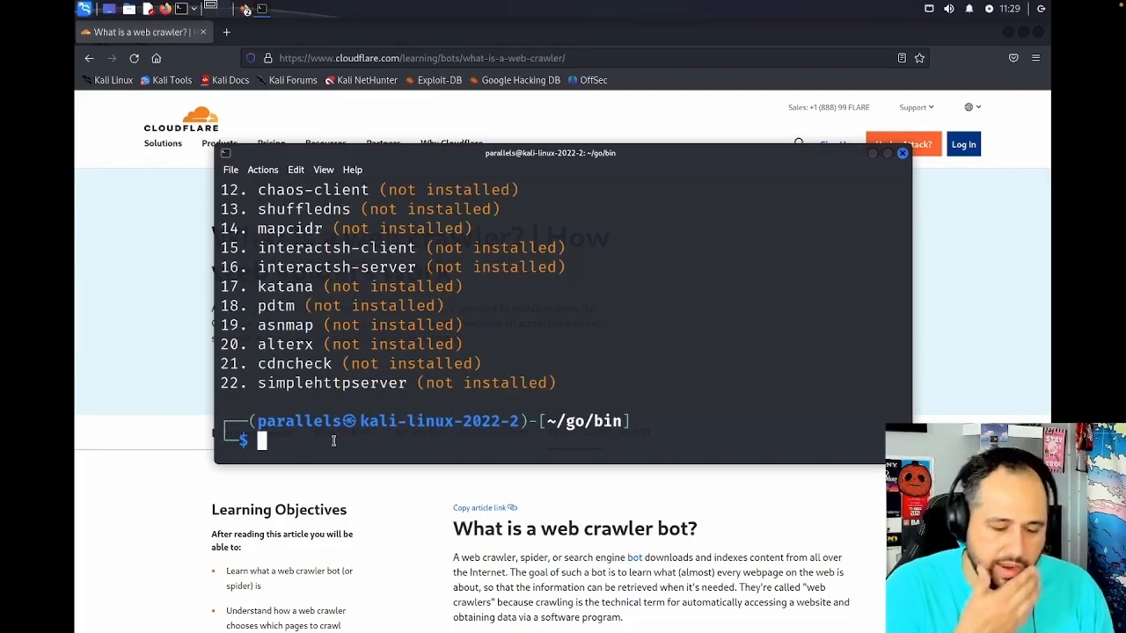
text(source ~/.zshrc)
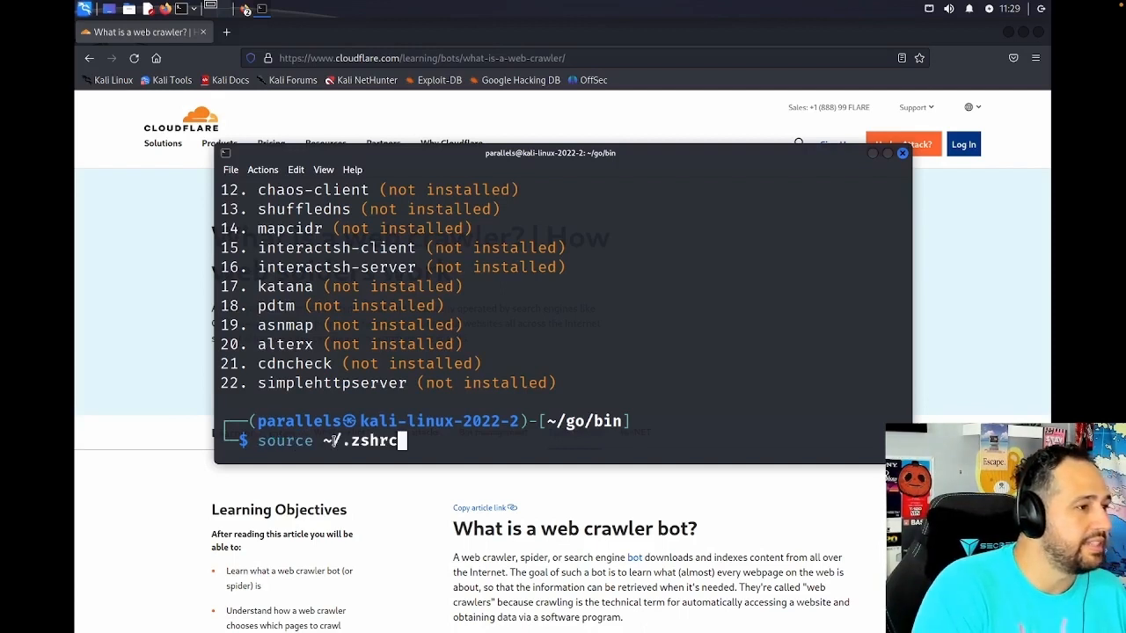
key(Return)
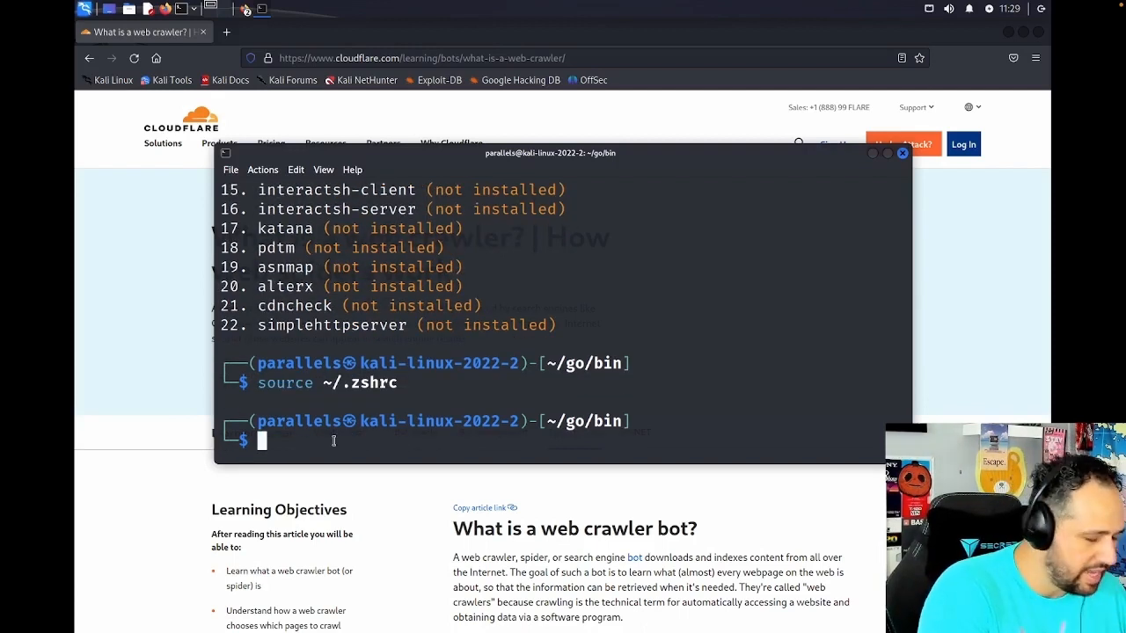
- Install all ProjectDiscovery tools with 'pdtm -ia' and rerun it to confirm they are installed (latest)
text(pdtm -ia)
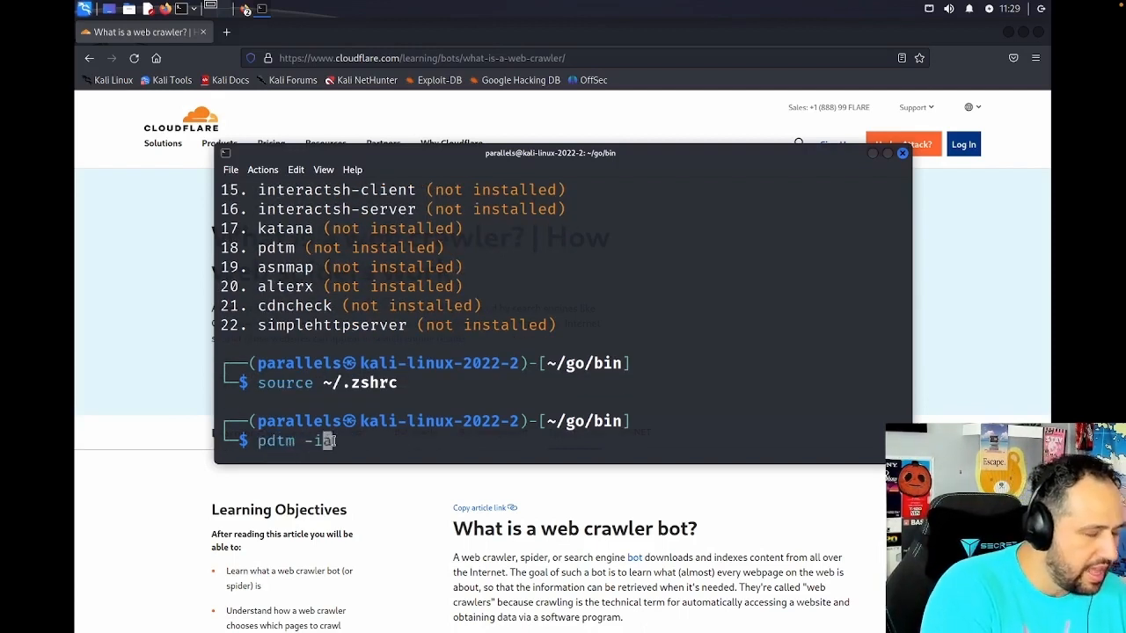
text(a)
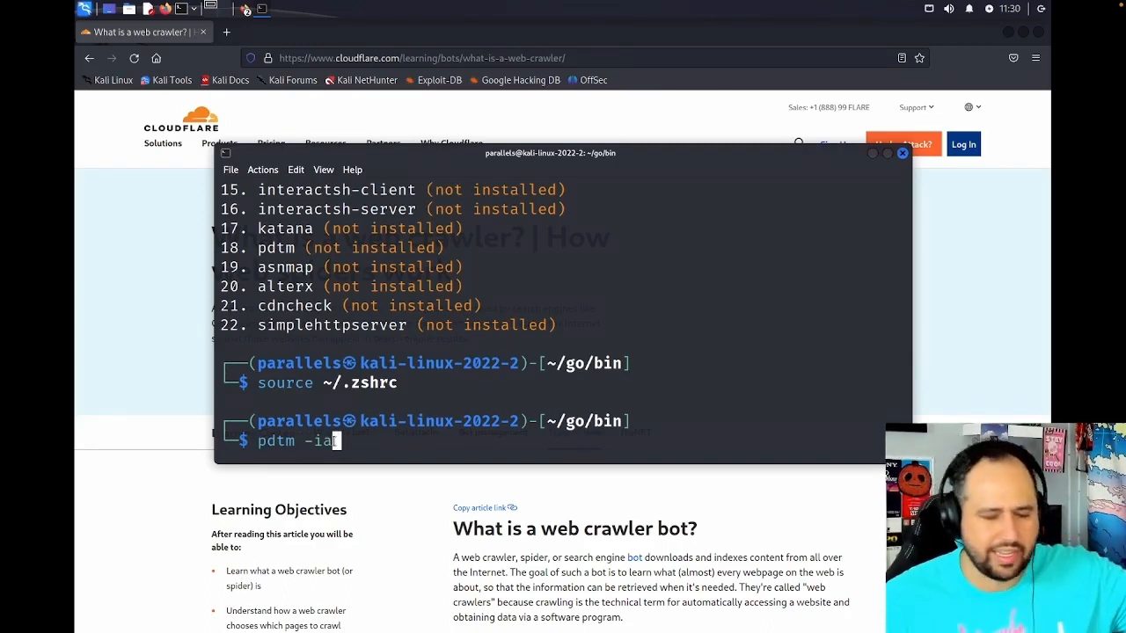
key(Return)
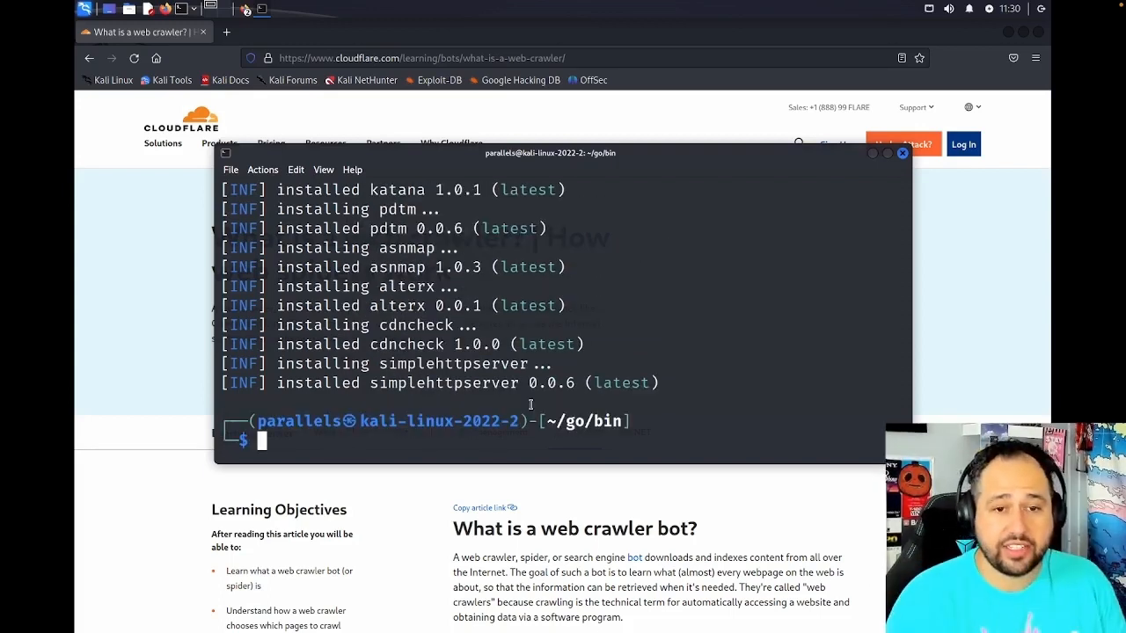
text(pdtm -ia)
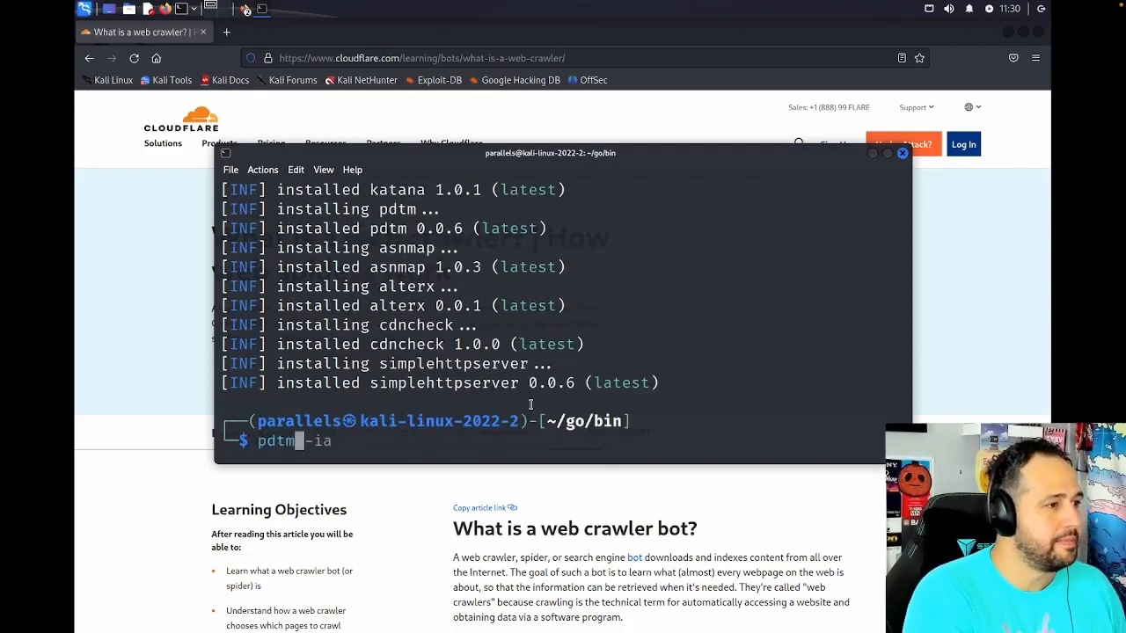
key(Return)
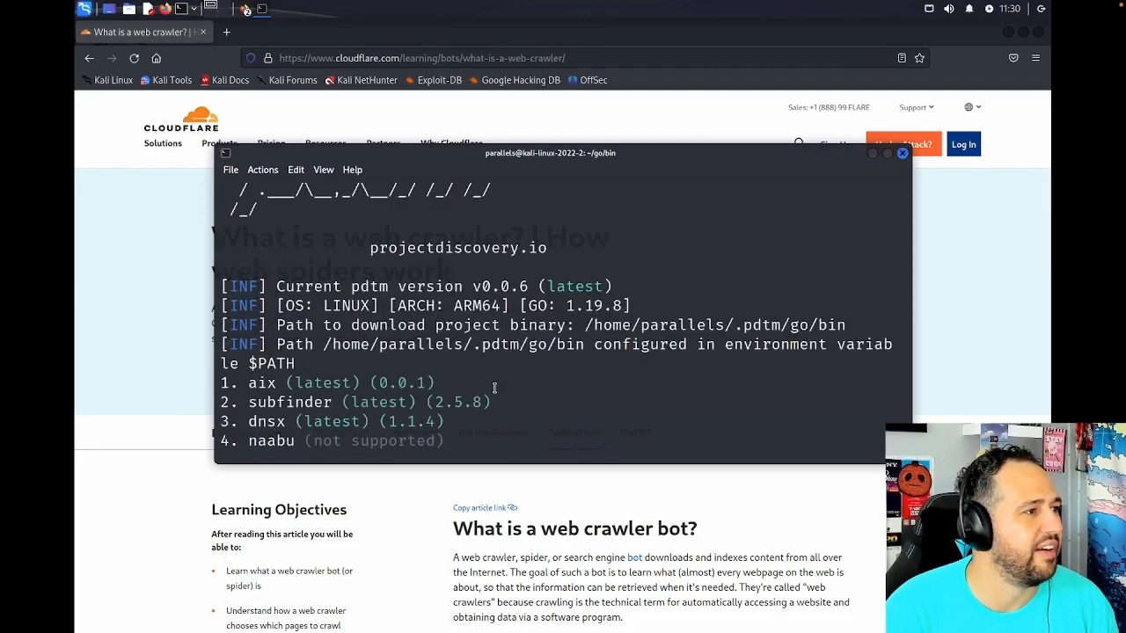
scroll(down, 3)
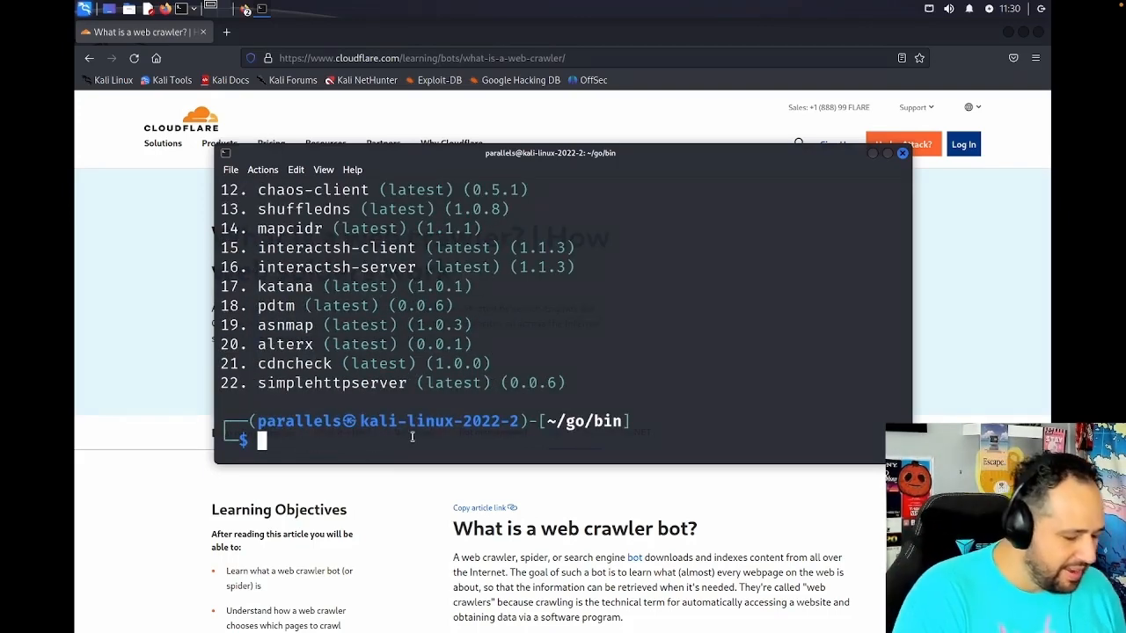
- Locate the nuclei and httpx binaries with 'which', showing nuclei in pdtm's go/bin and httpx in /usr/bin
text(which nucl)
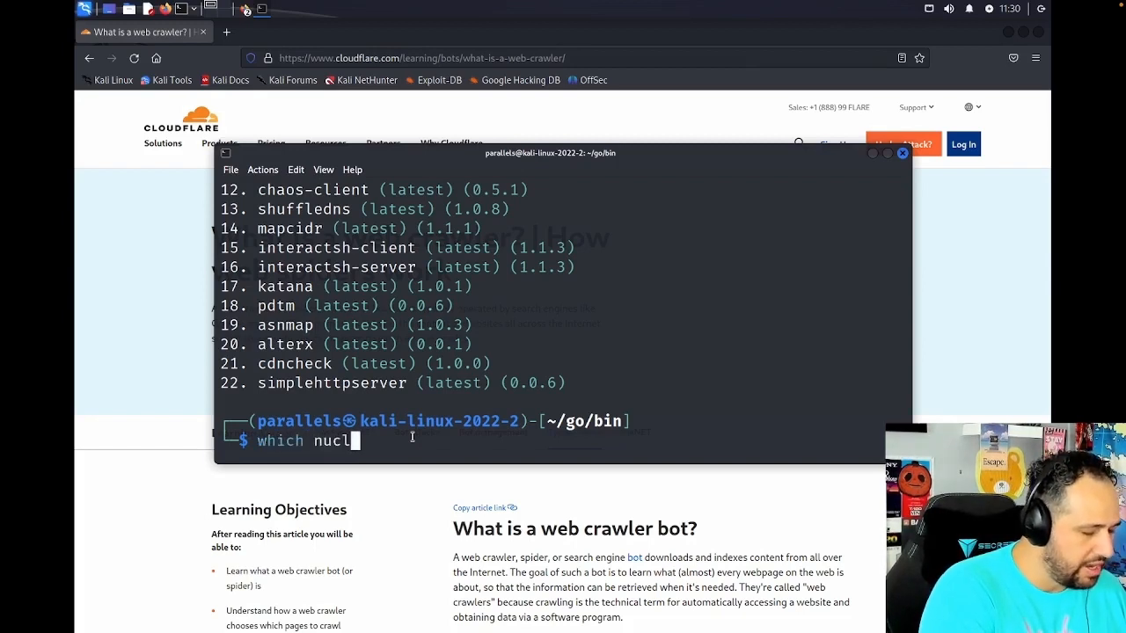
key(Return)
text(whi)
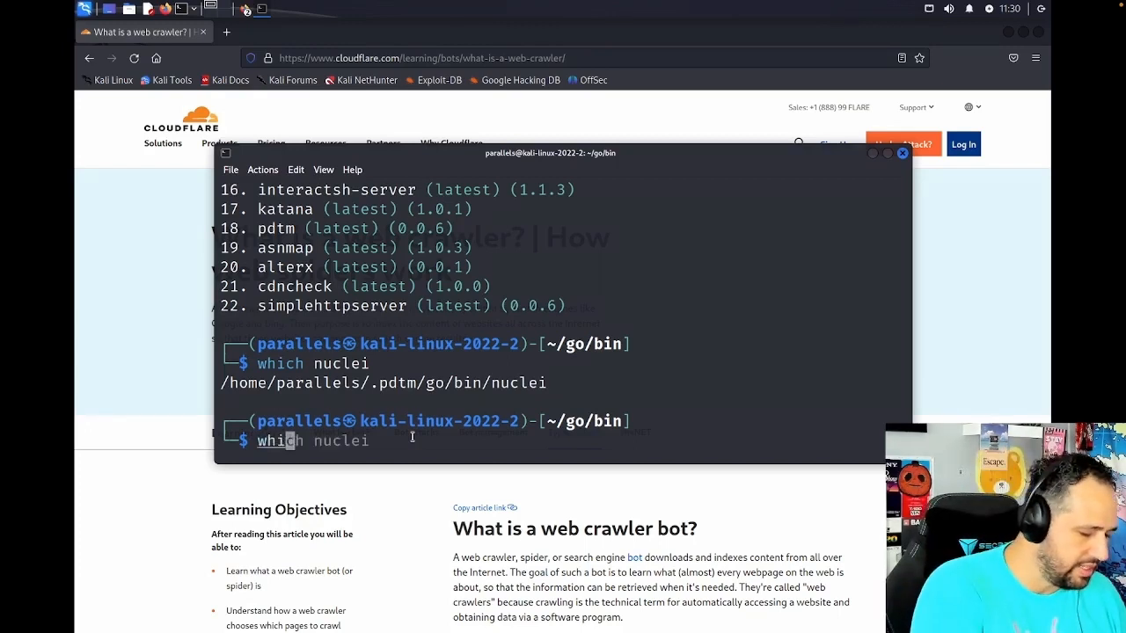
text(ch httpx)
key(Return)
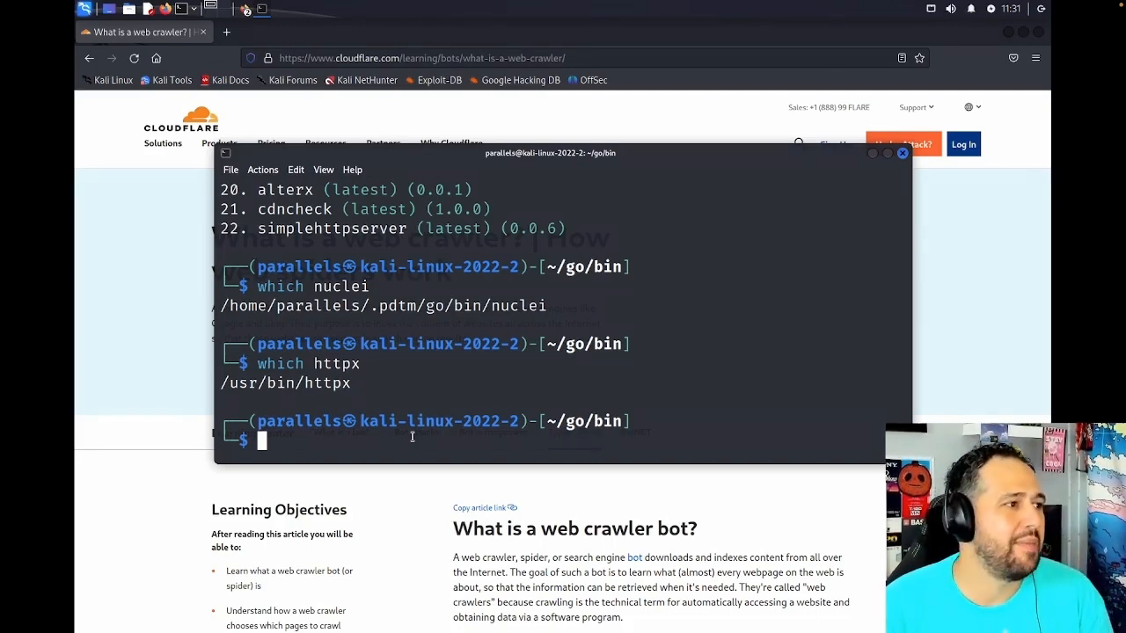
mouse_move(277, 391)
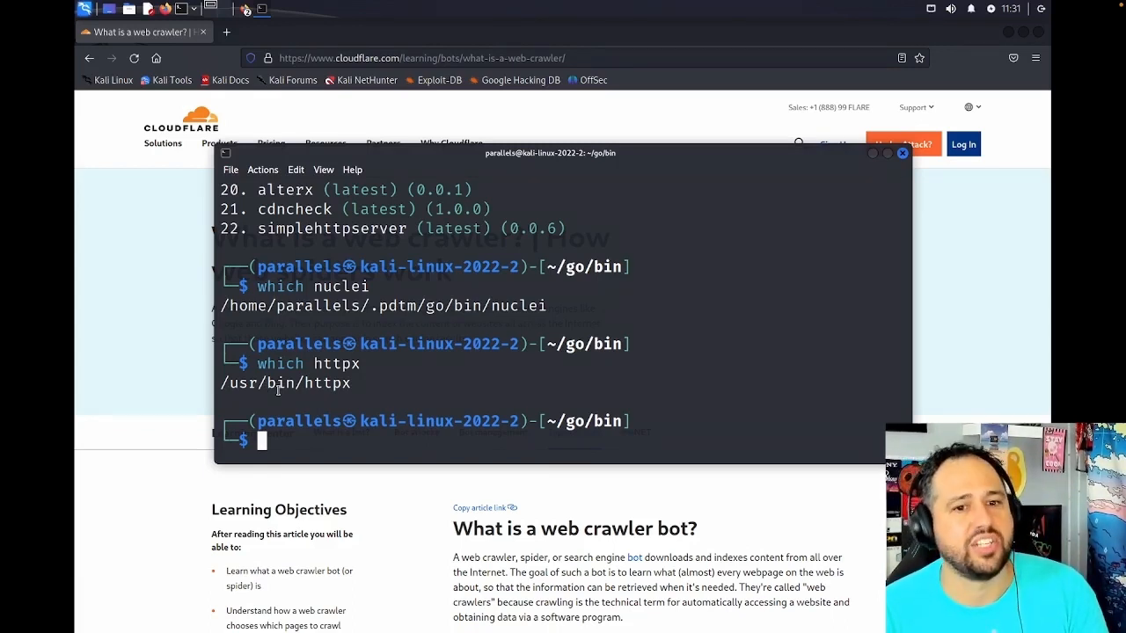
scroll(up, 3)
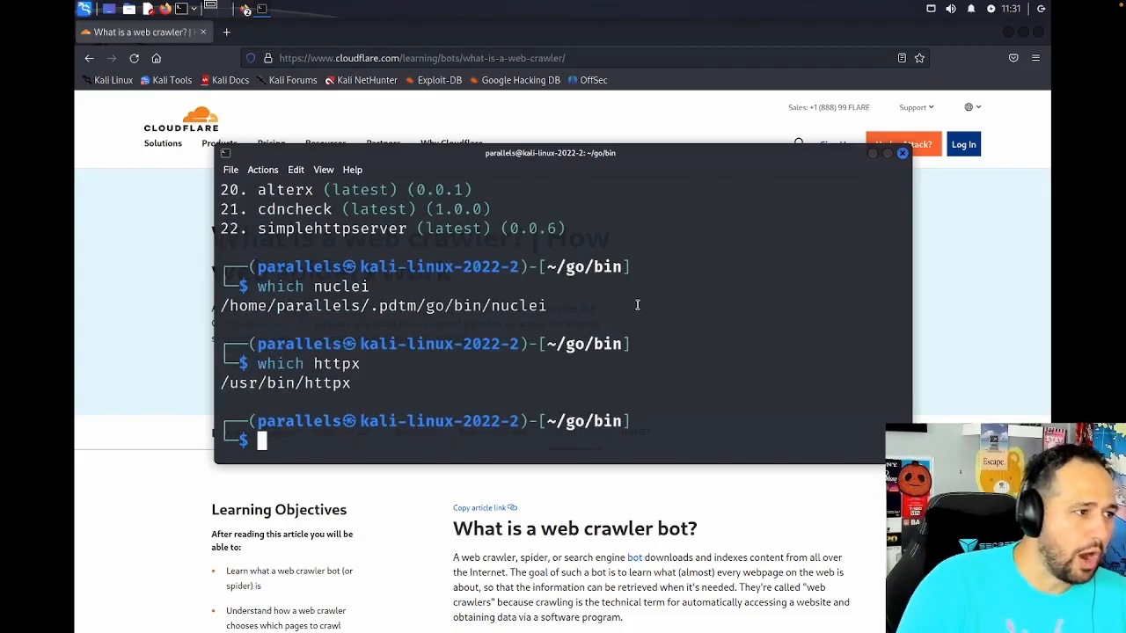
mouse_move(568, 439)
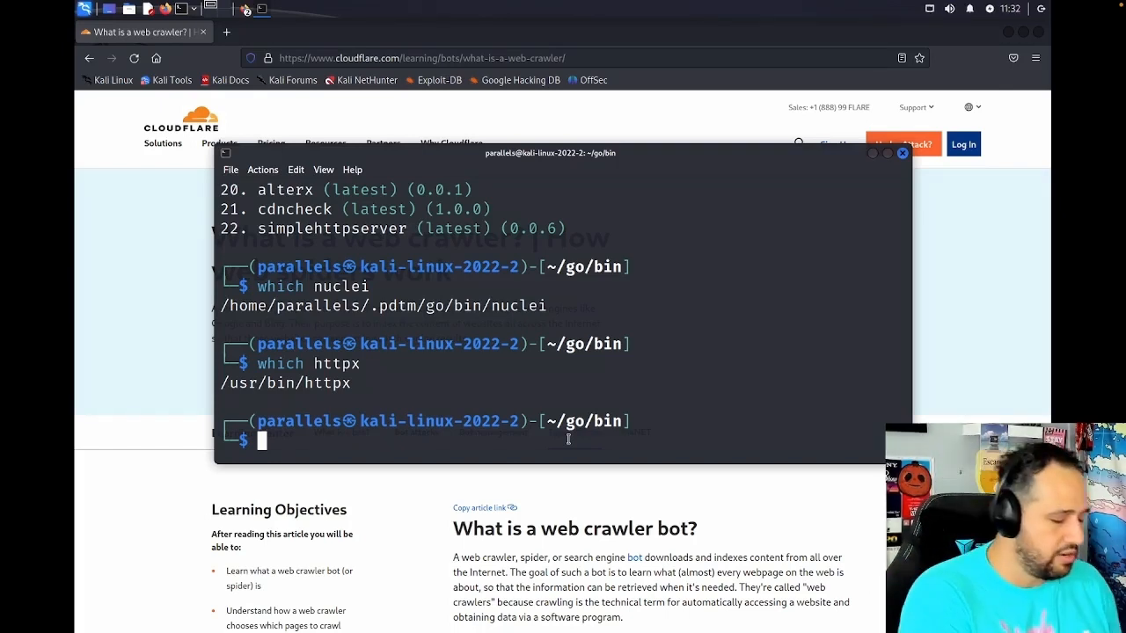
- Remove the old /usr/bin/httpx, retrying with sudo when the plain rm fails
text(rm /usr/)
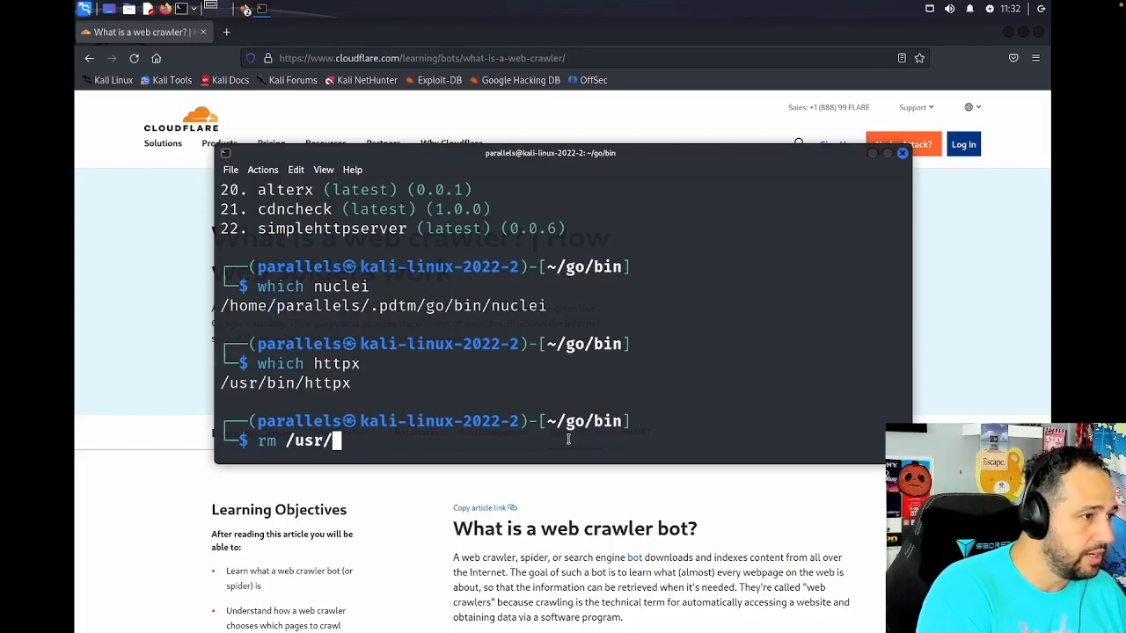
text(bin/httpx)
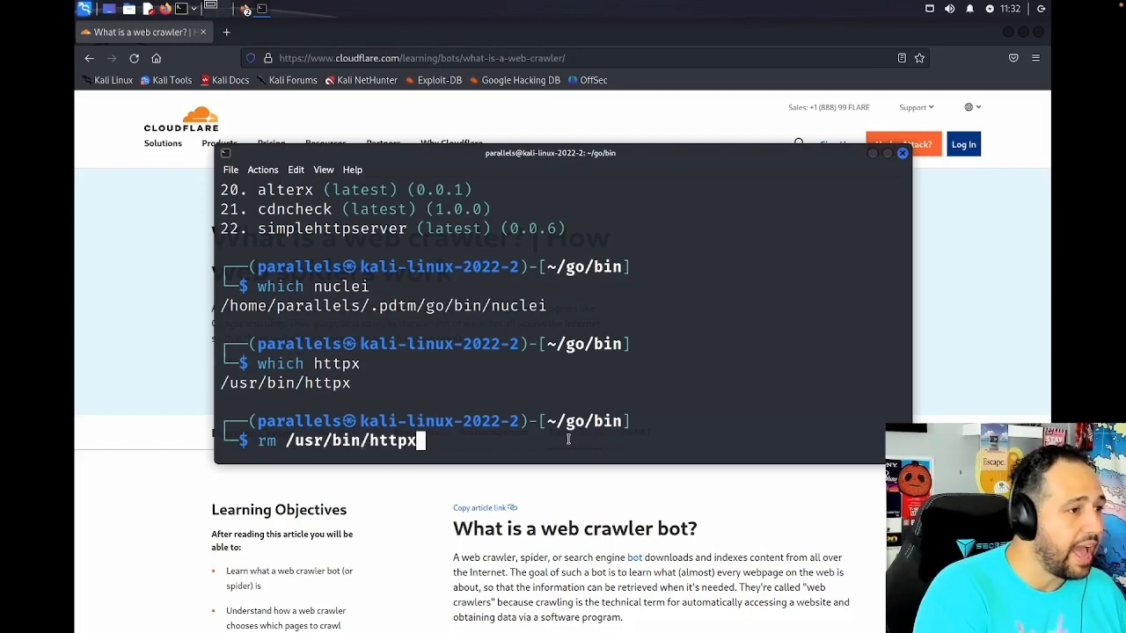
key(Return)
text(sudo rm)
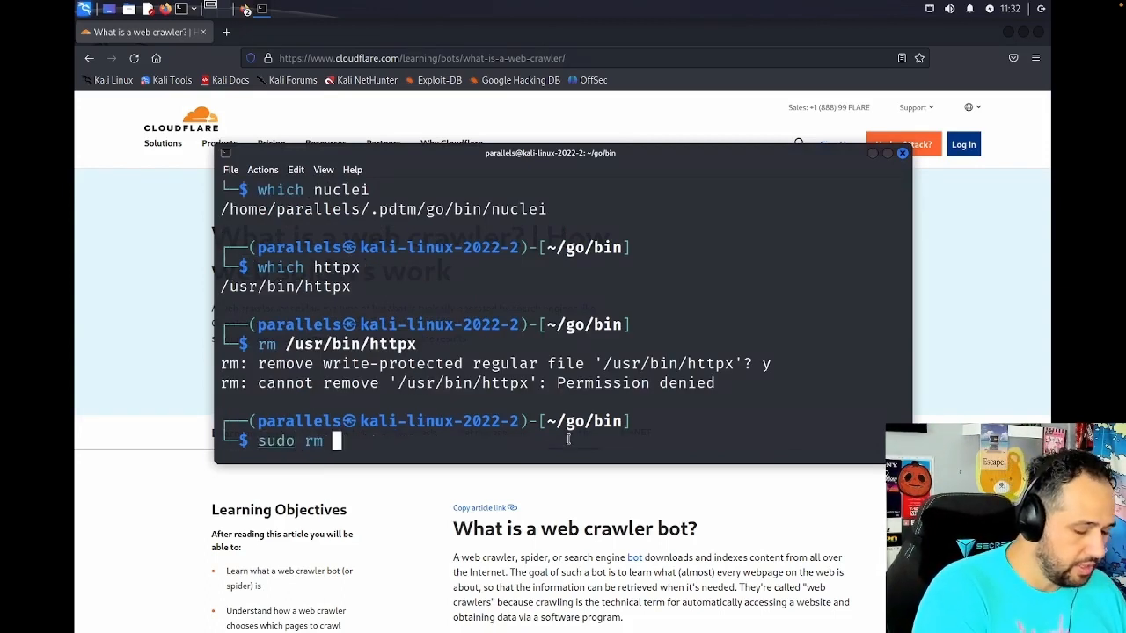
text(/usr/)
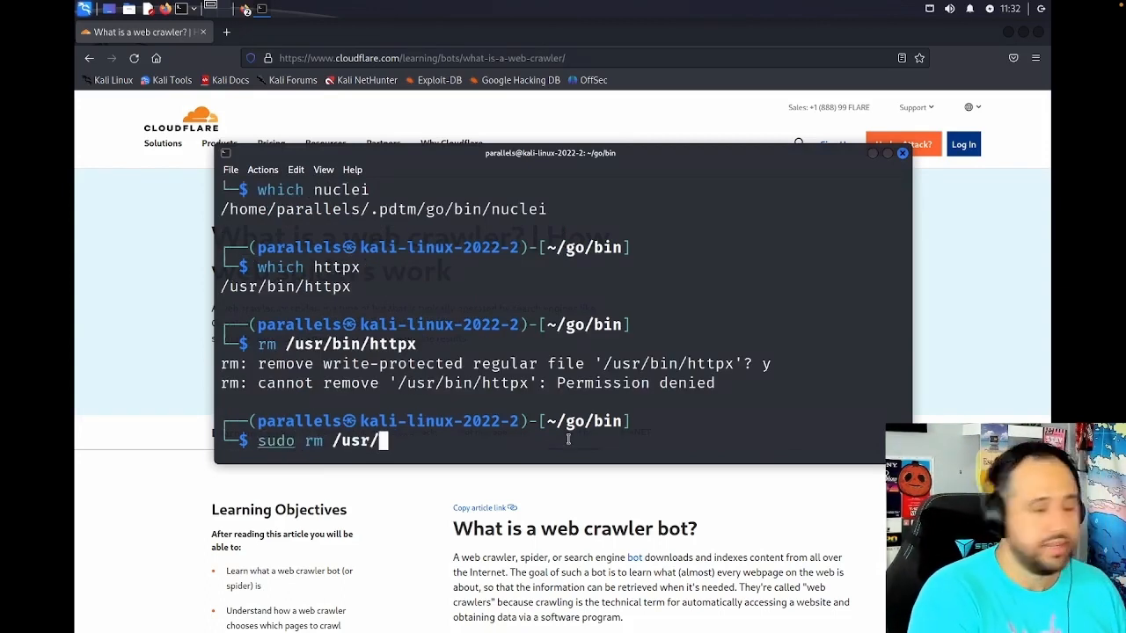
text(bin/)
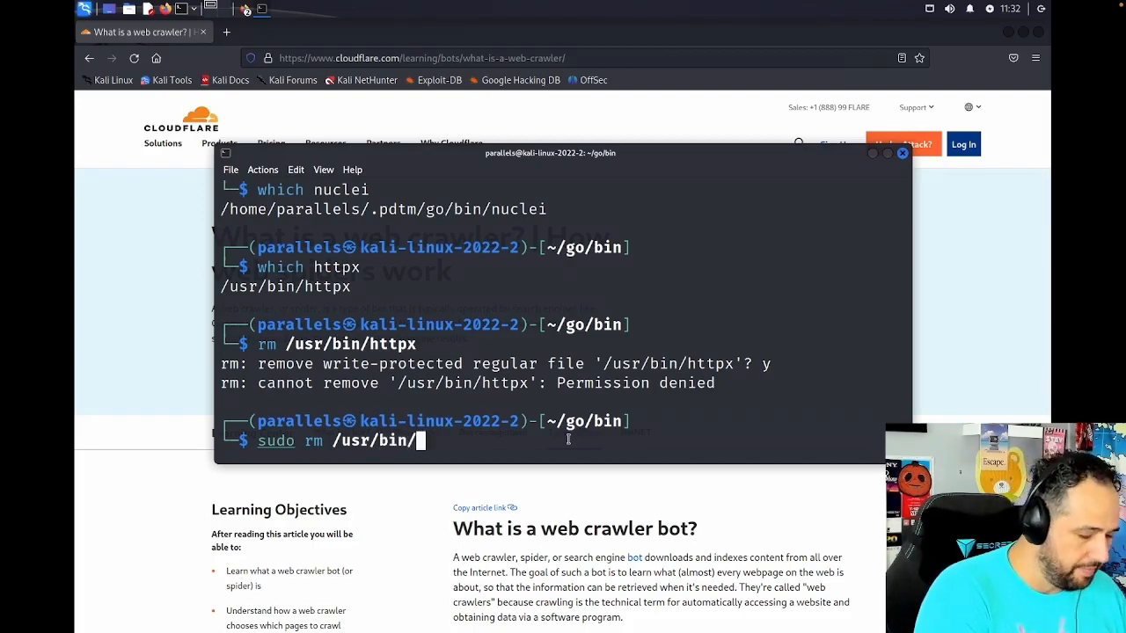
text(httpx)
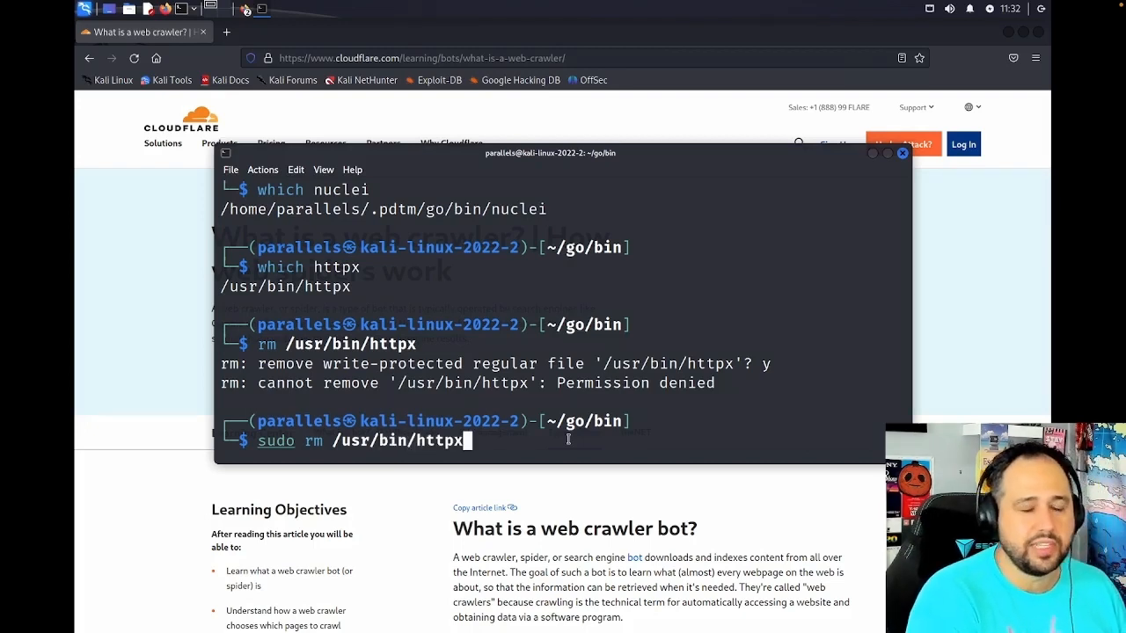
key(Return)
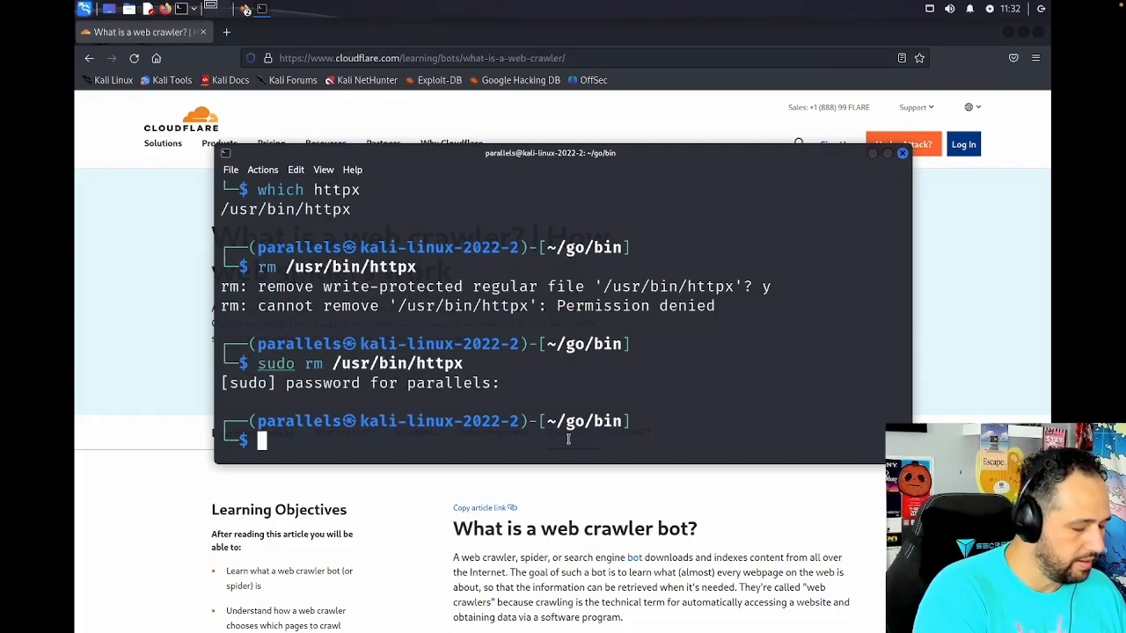
- Confirm with 'which httpx' that httpx now resolves to pdtm's ~/.pdtm/go/bin copy
text(which httpx)
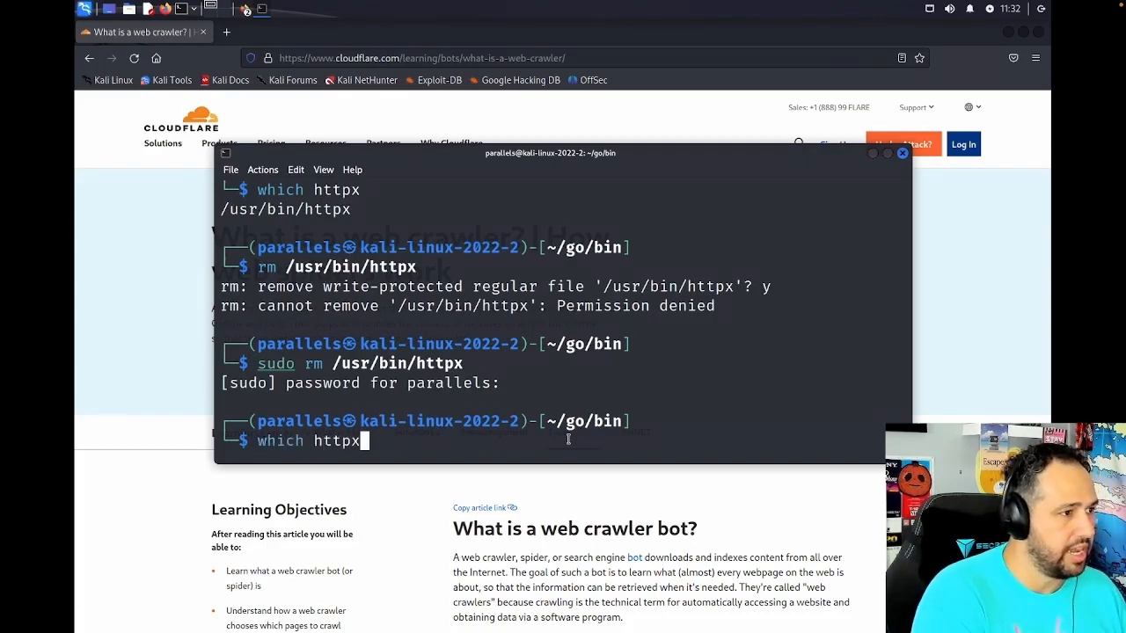
key(Return)
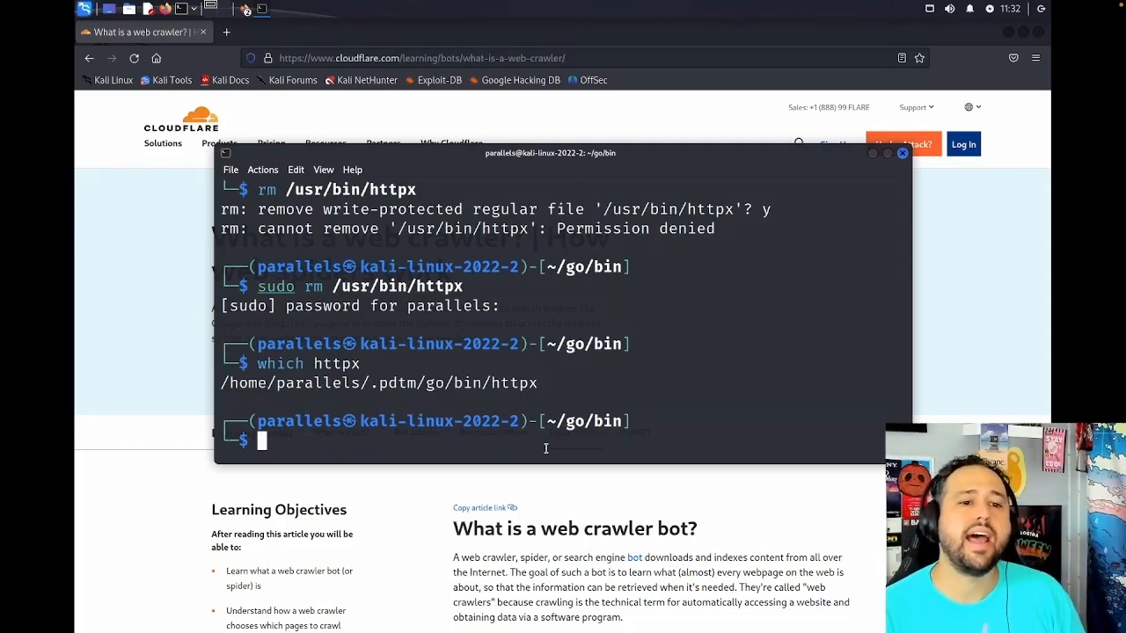
mouse_move(631, 436)
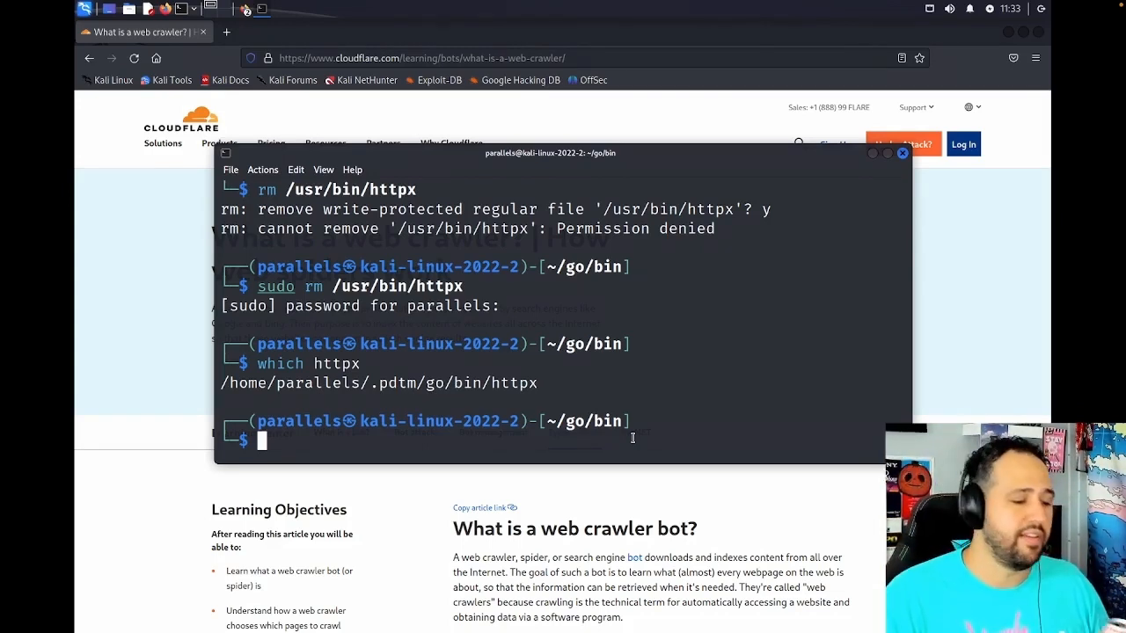
mouse_move(362, 440)
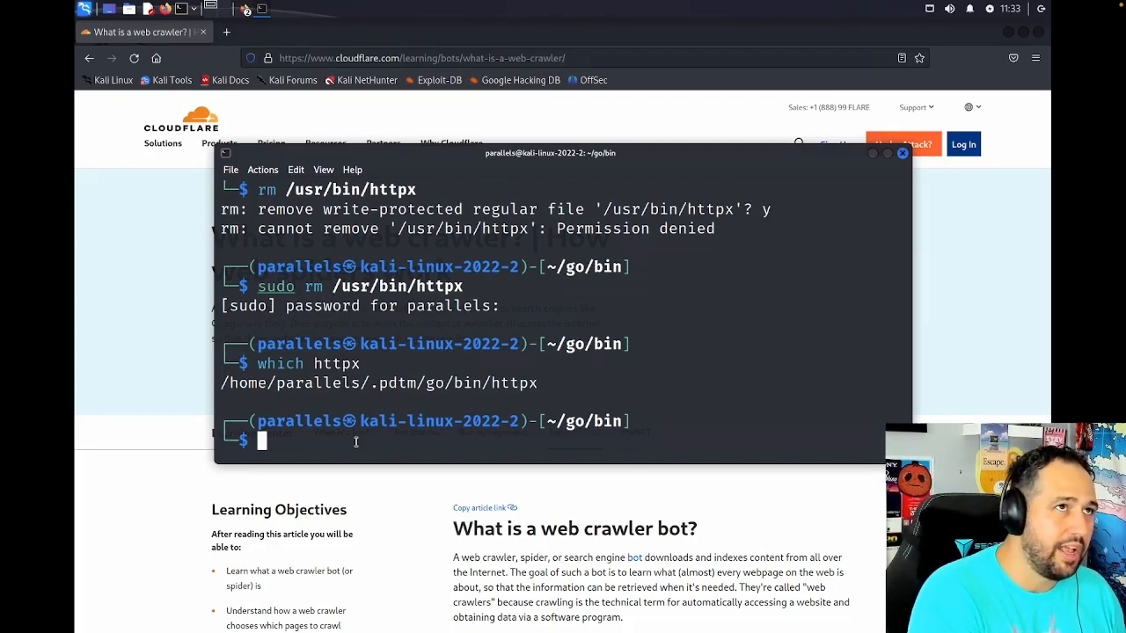
- Start a 'nuclei -u' command, then navigate Firefox to github.com/projectdiscovery/nuclei
text(nuclei)
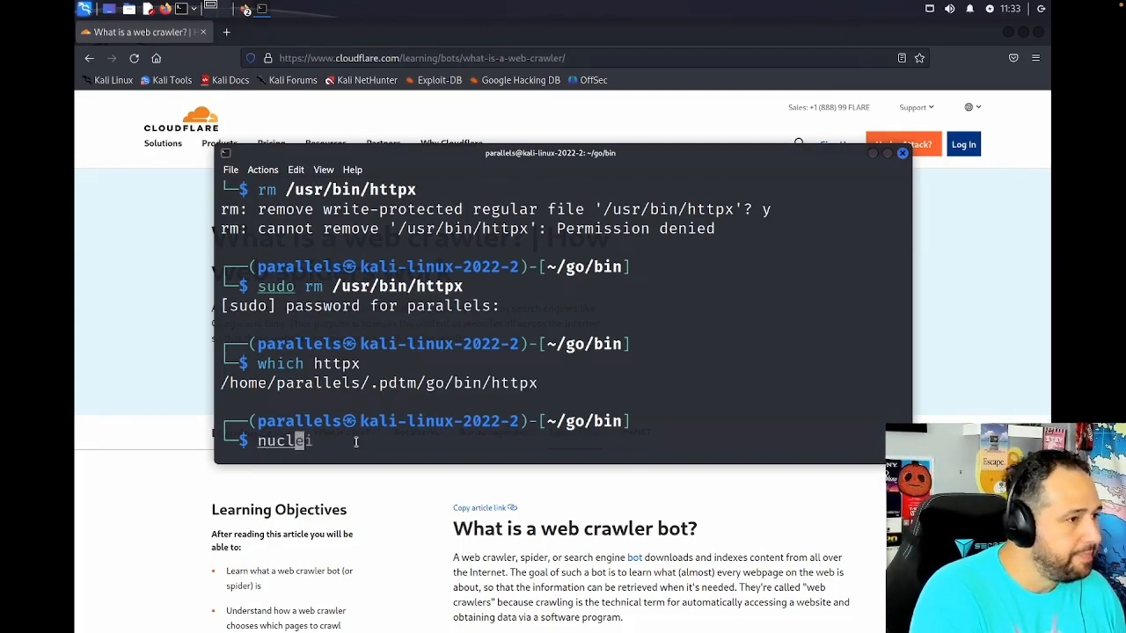
text(-u)
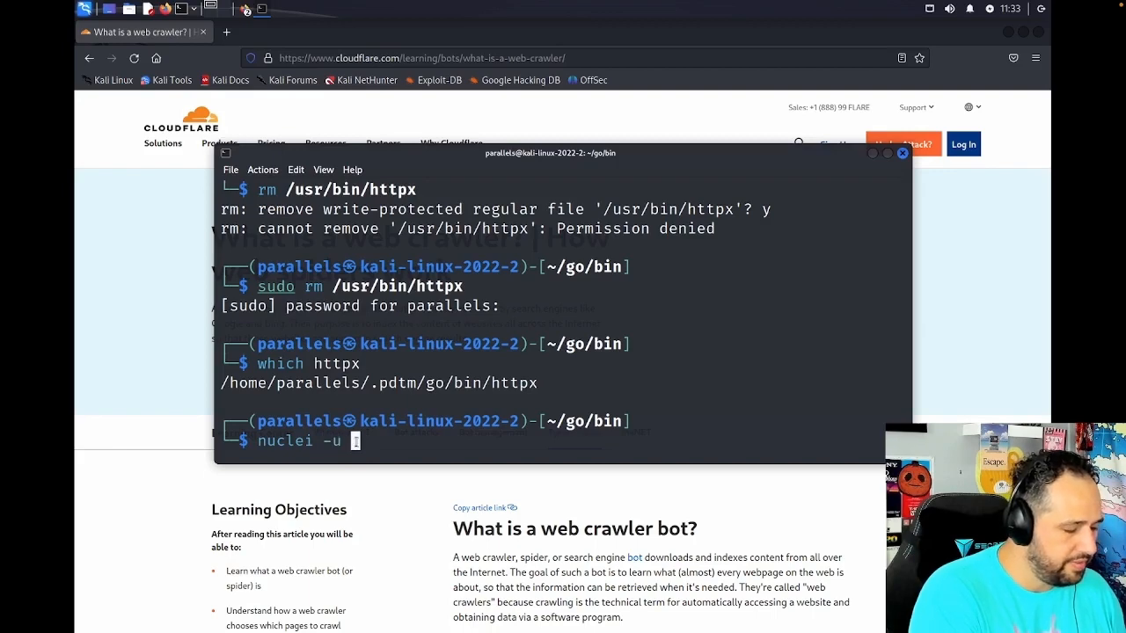
click(423, 58)
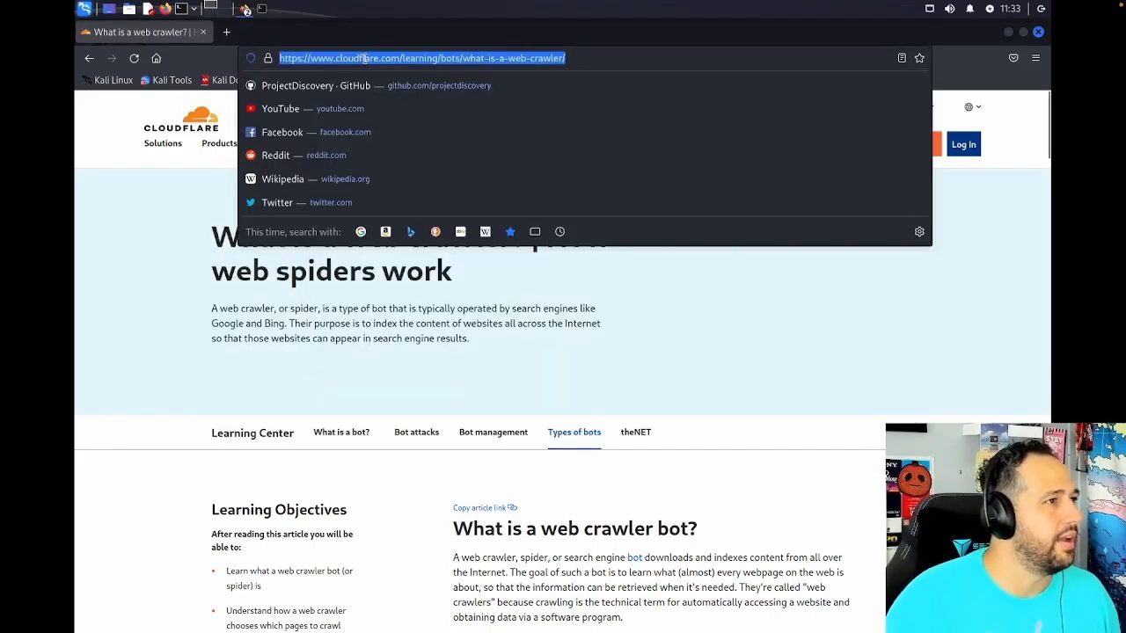
text(github.com/projectdiscovery/nuclei)
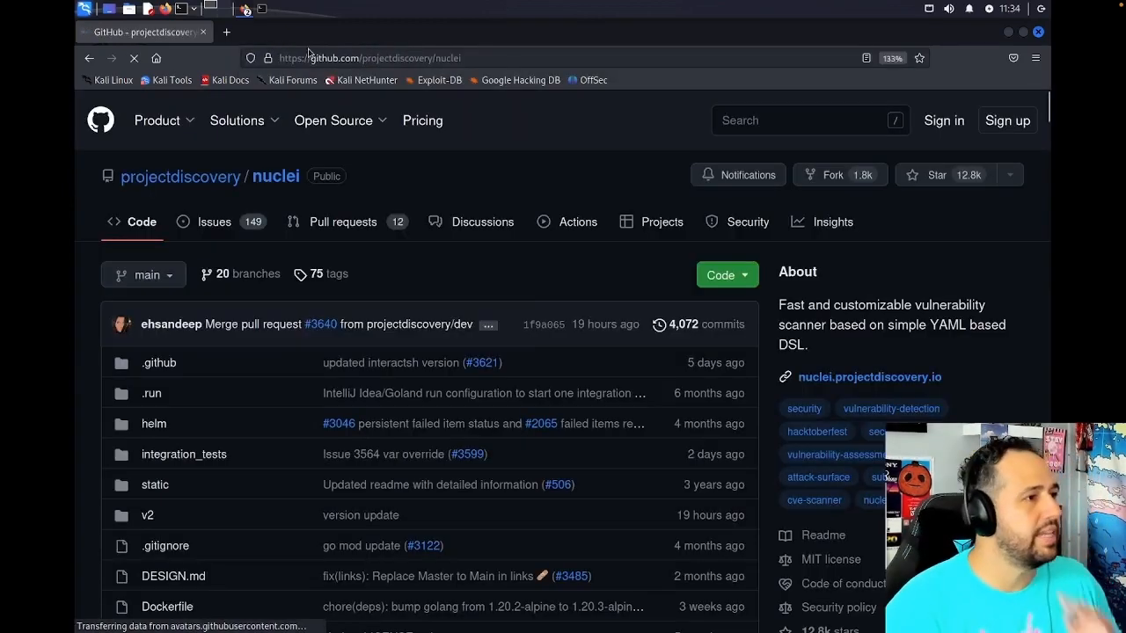
scroll(down, 3)
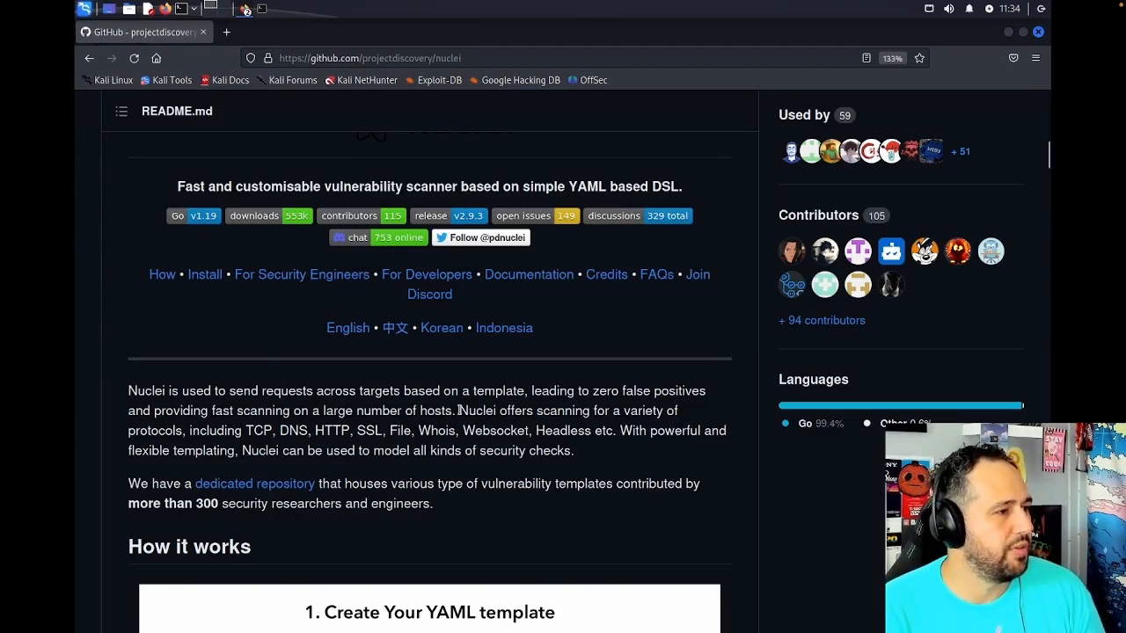
- Review the nuclei README, highlighting the supported-protocols sentence and HTTP, down to the usage flags list
drag(458, 412, 457, 429)
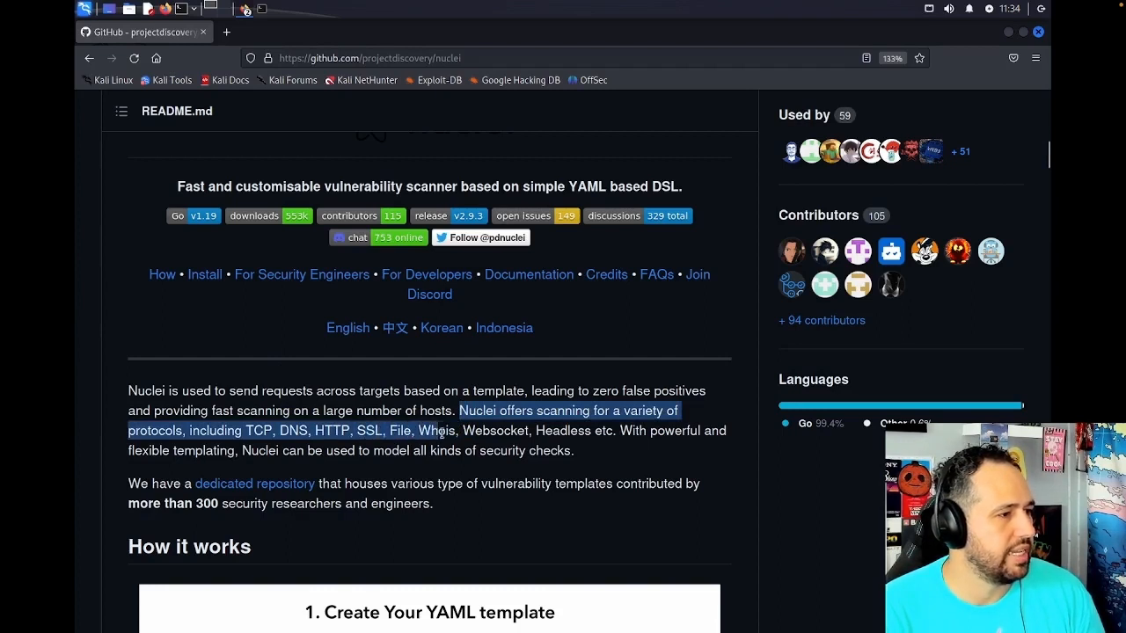
click(351, 429)
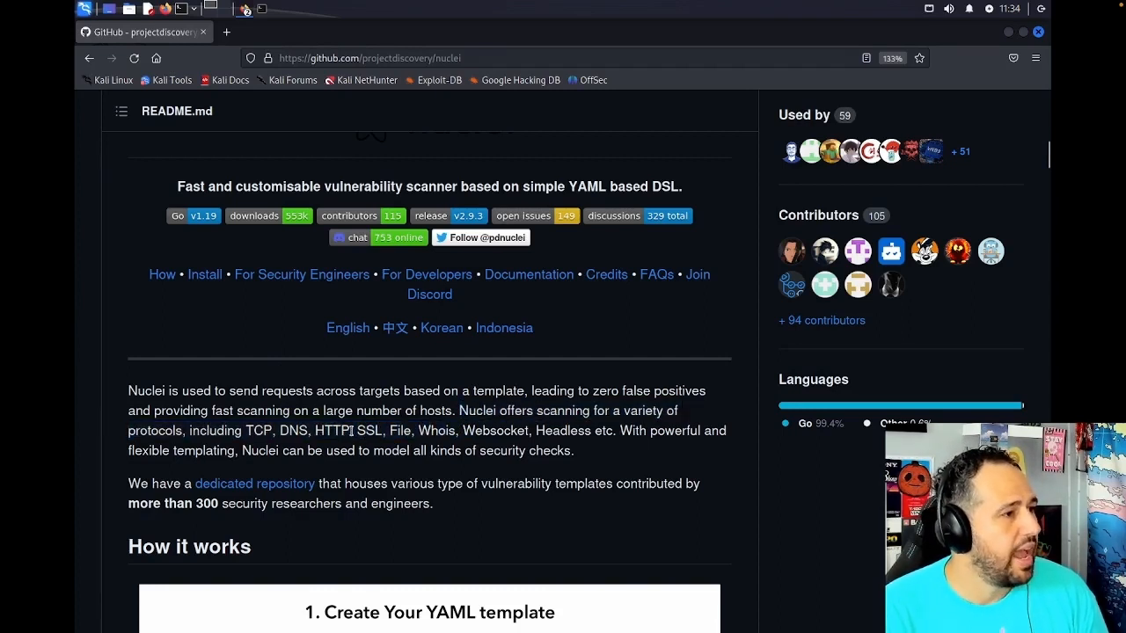
double_click(333, 430)
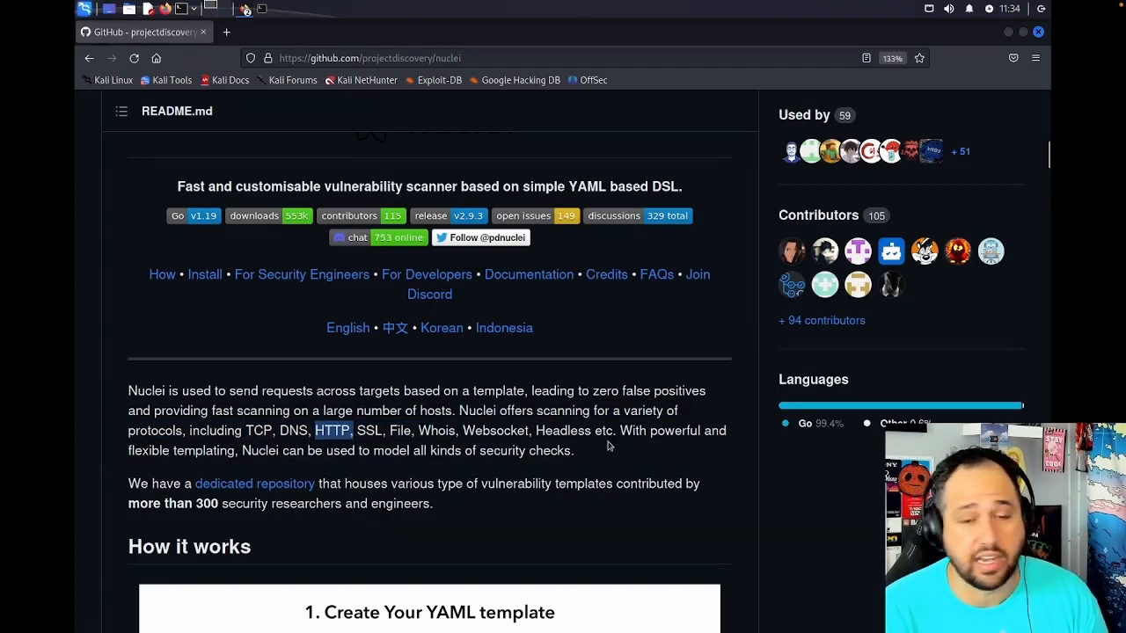
scroll(down, 3)
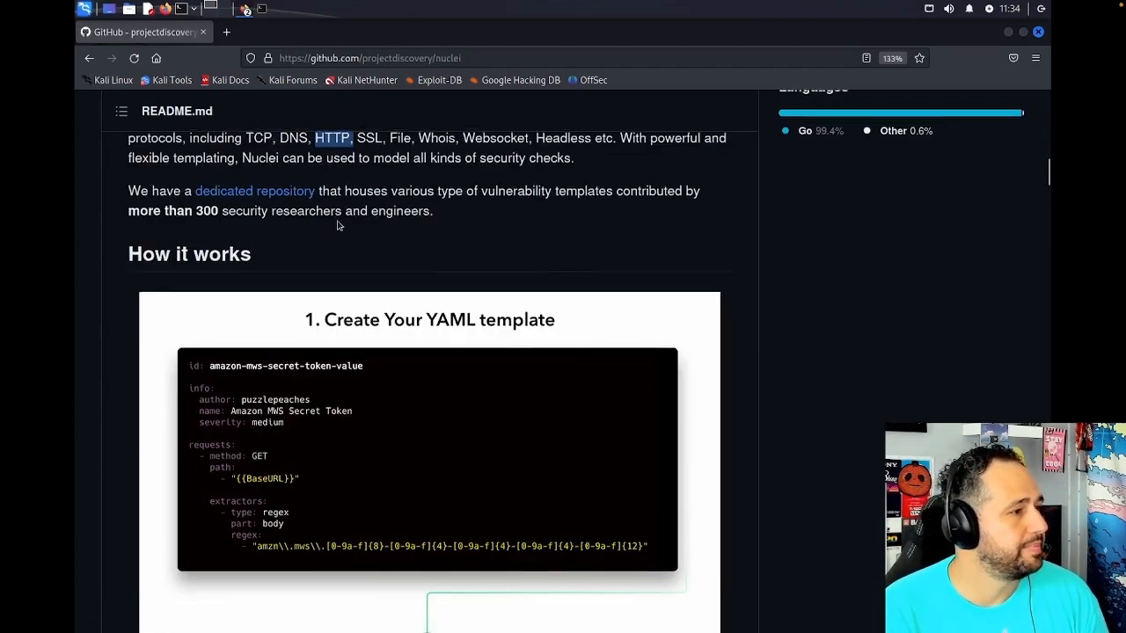
scroll(down, 3)
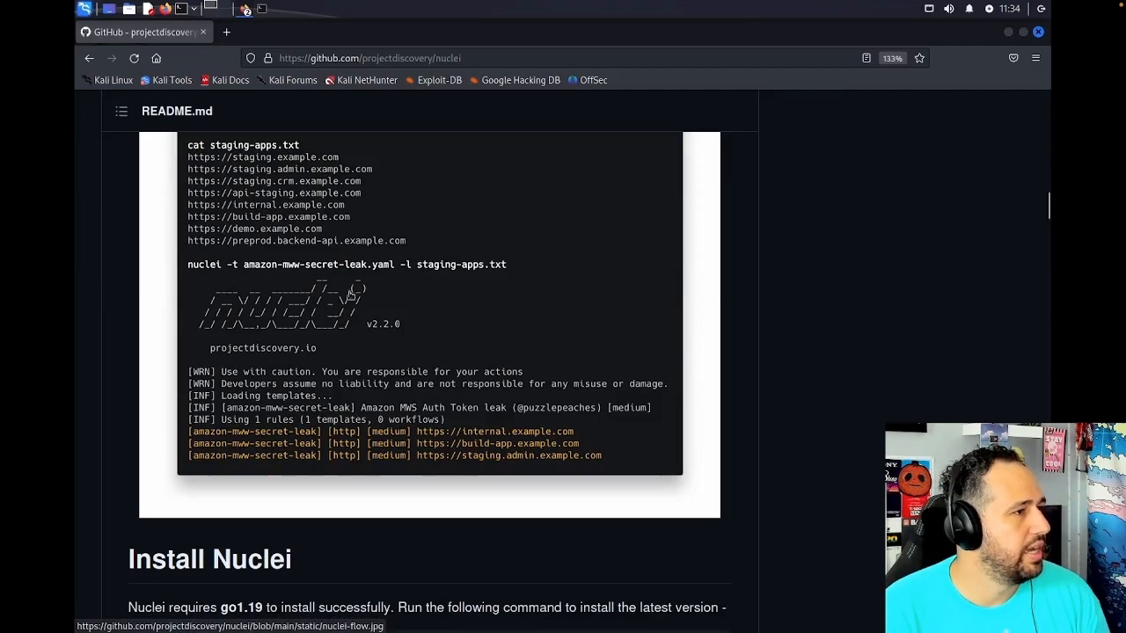
scroll(down, 3)
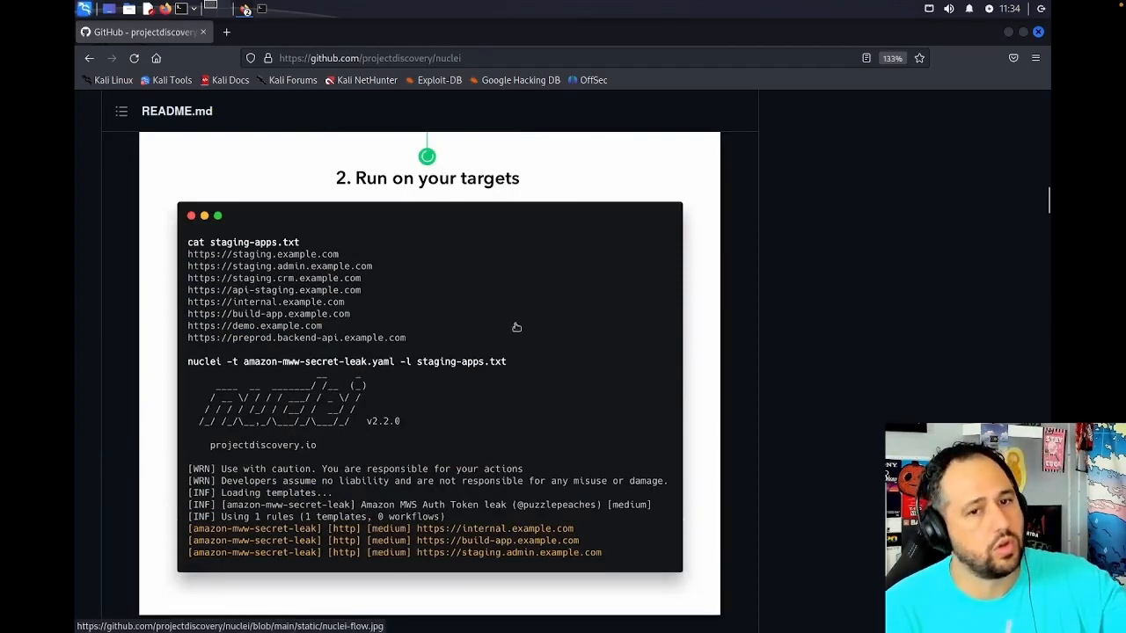
scroll(down, 3)
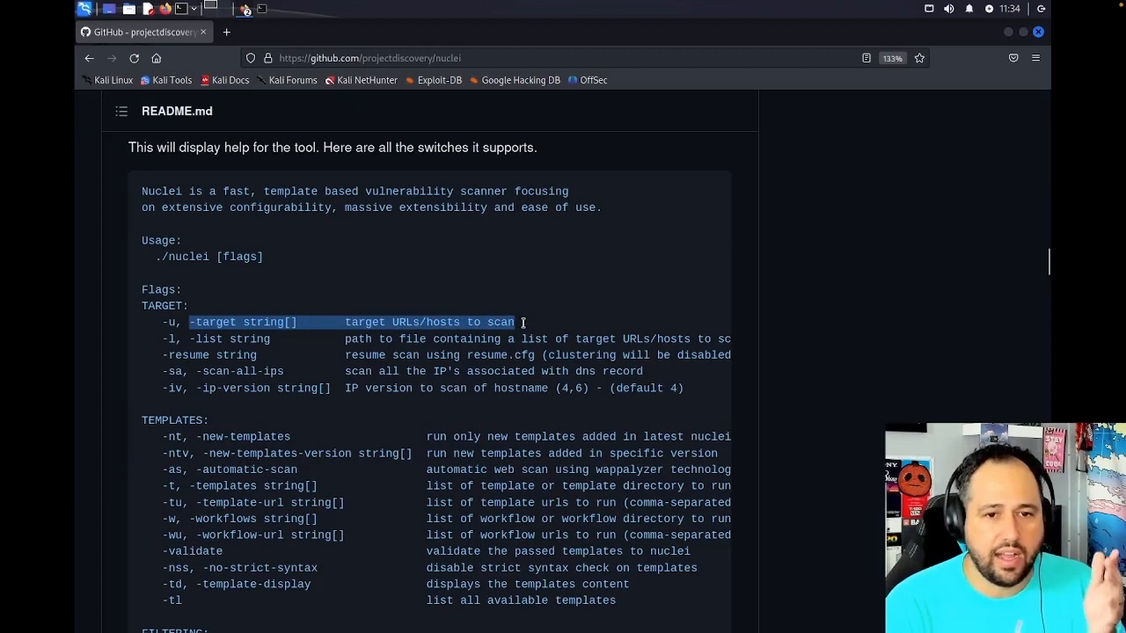
mouse_move(260, 220)
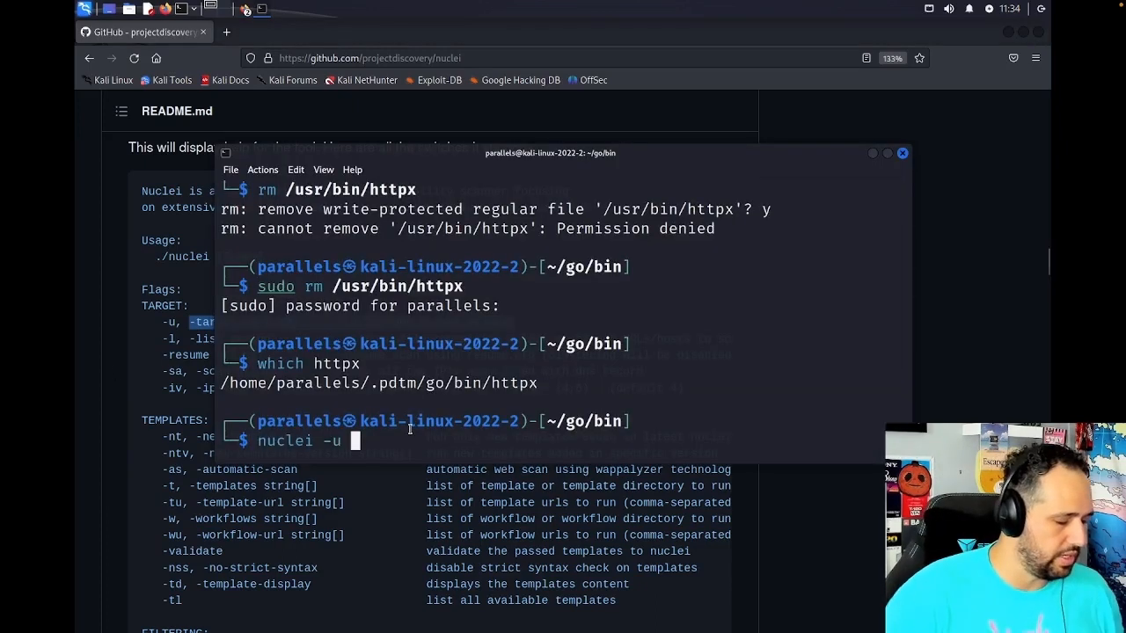
- Run 'nuclei -u example.com' and let it report the SSL DNS names and DigiCert Inc issuer
text(example.com)
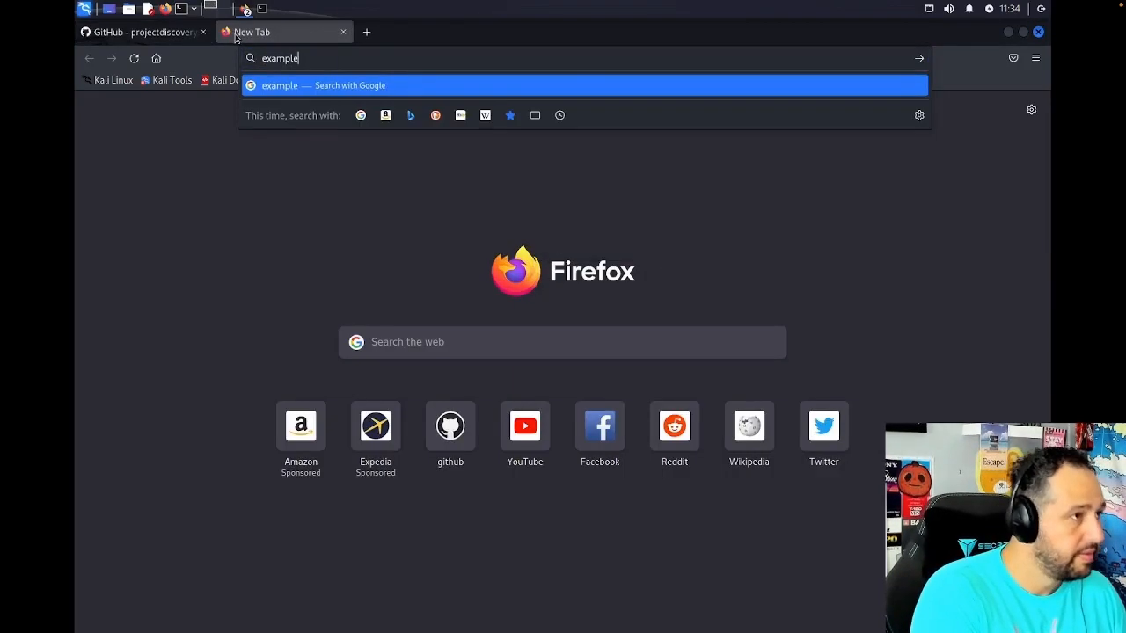
key(Return)
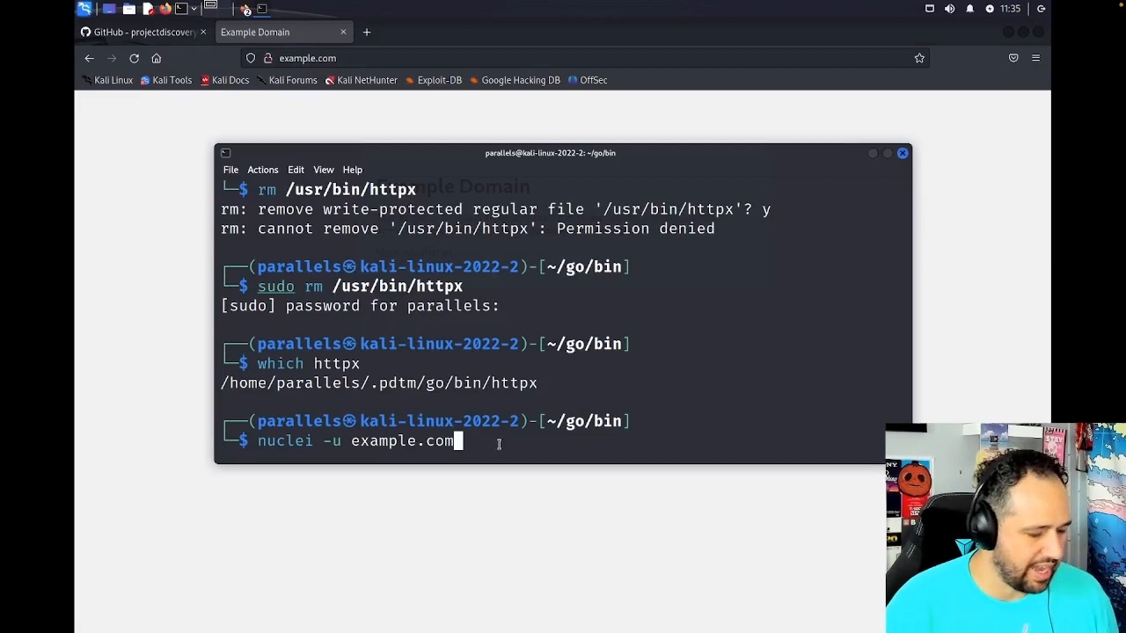
key(Return)
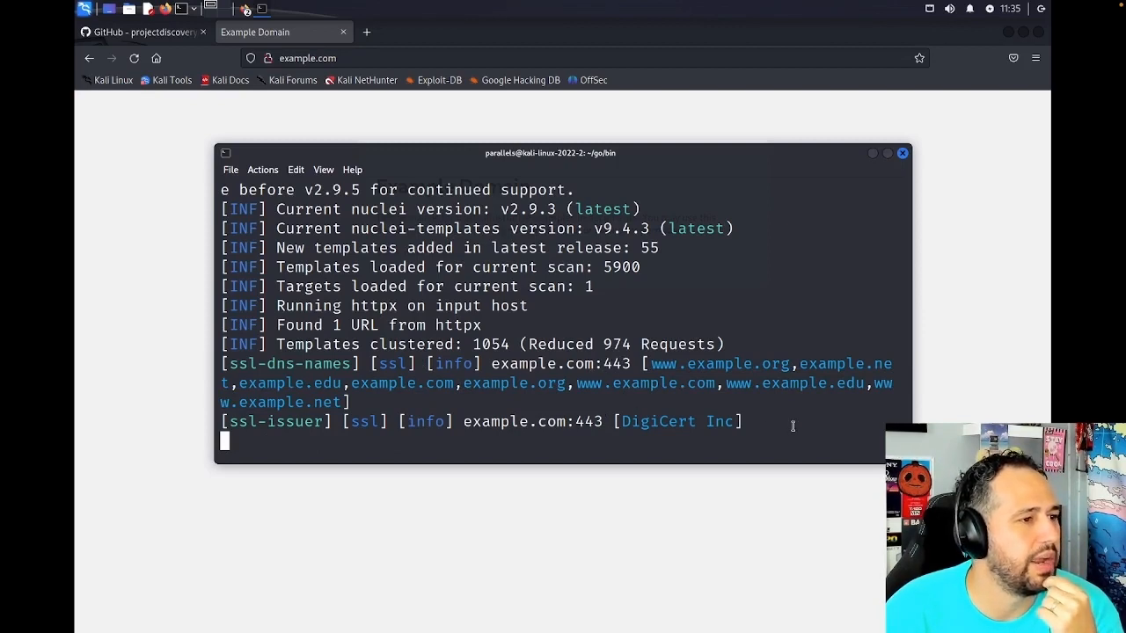
mouse_move(683, 380)
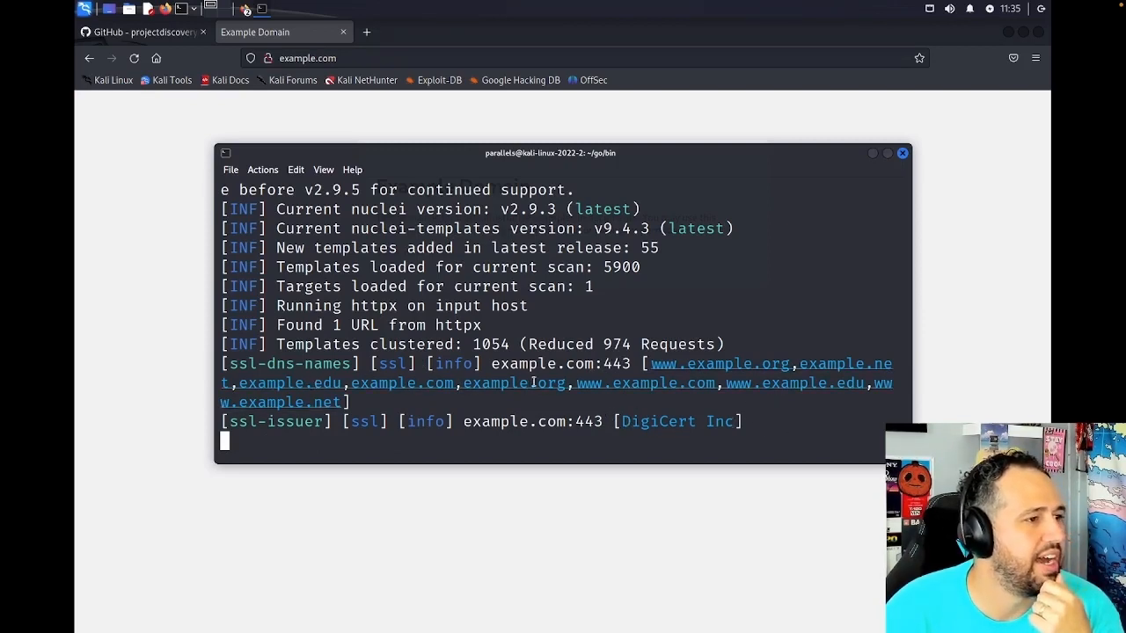
mouse_move(182, 408)
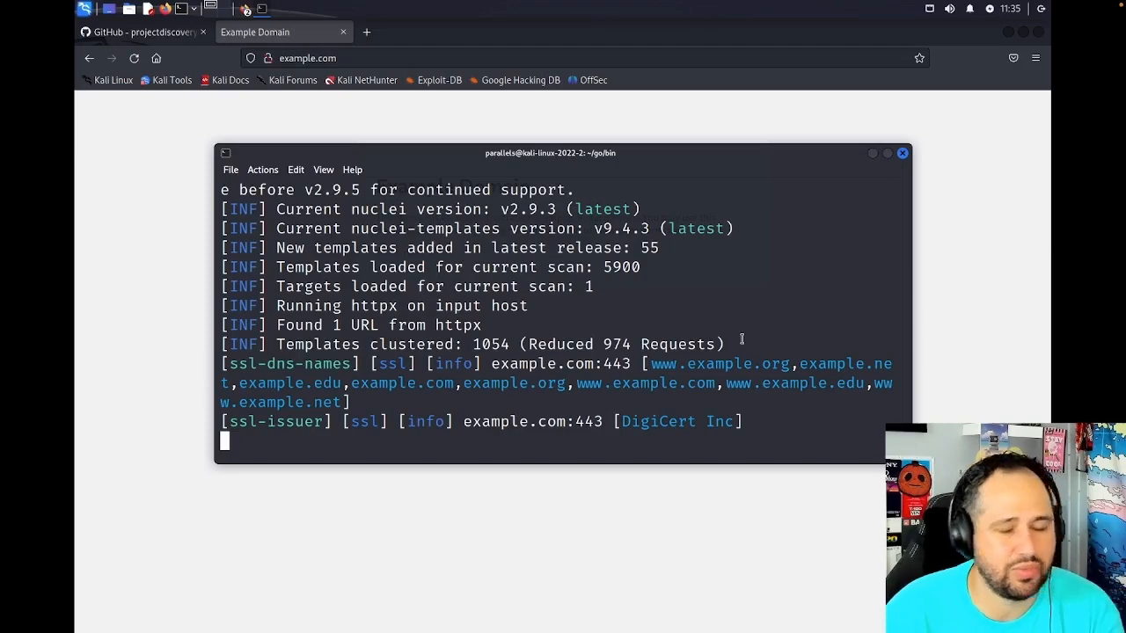
mouse_move(544, 366)
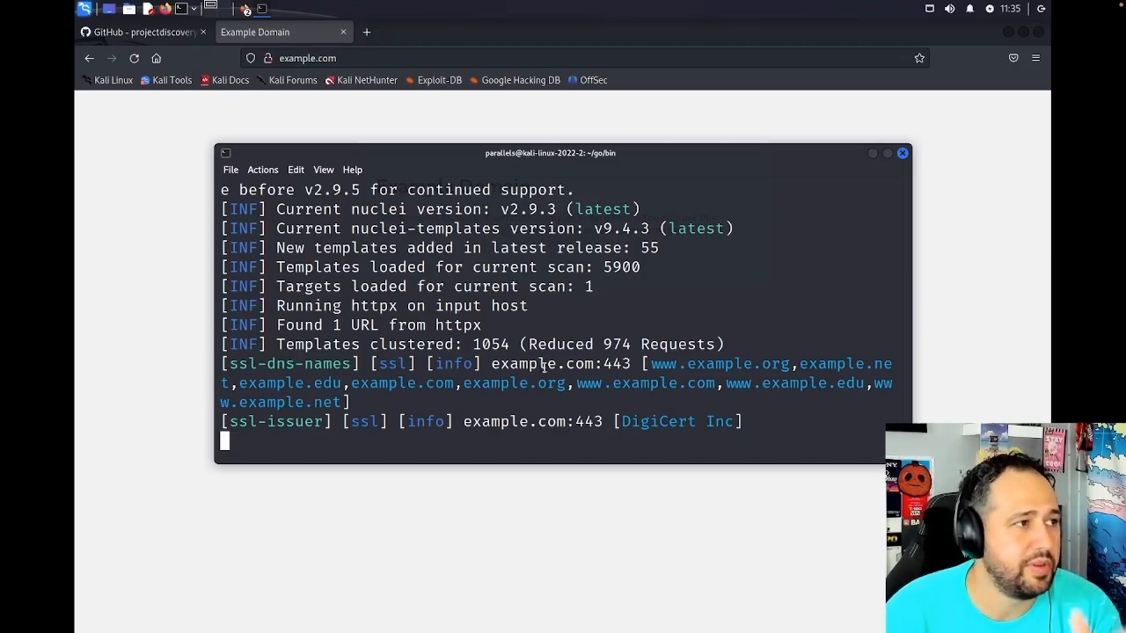
- Open the projectdiscovery nuclei-templates repository from the GitHub tab and scroll through its file list and README
click(141, 32)
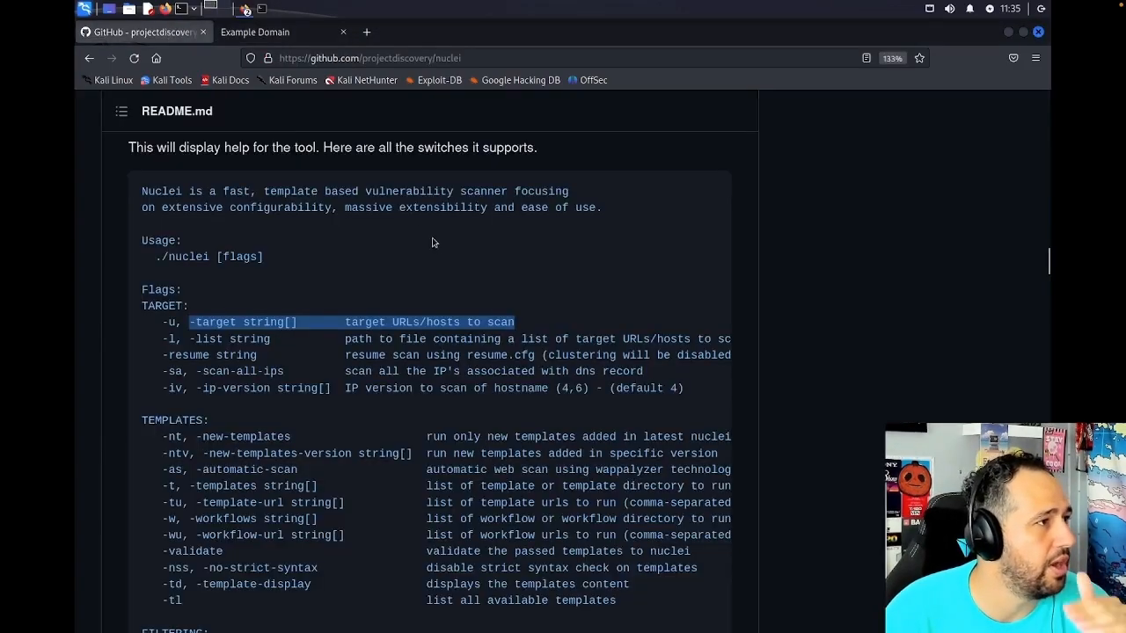
click(370, 58)
text(-templates)
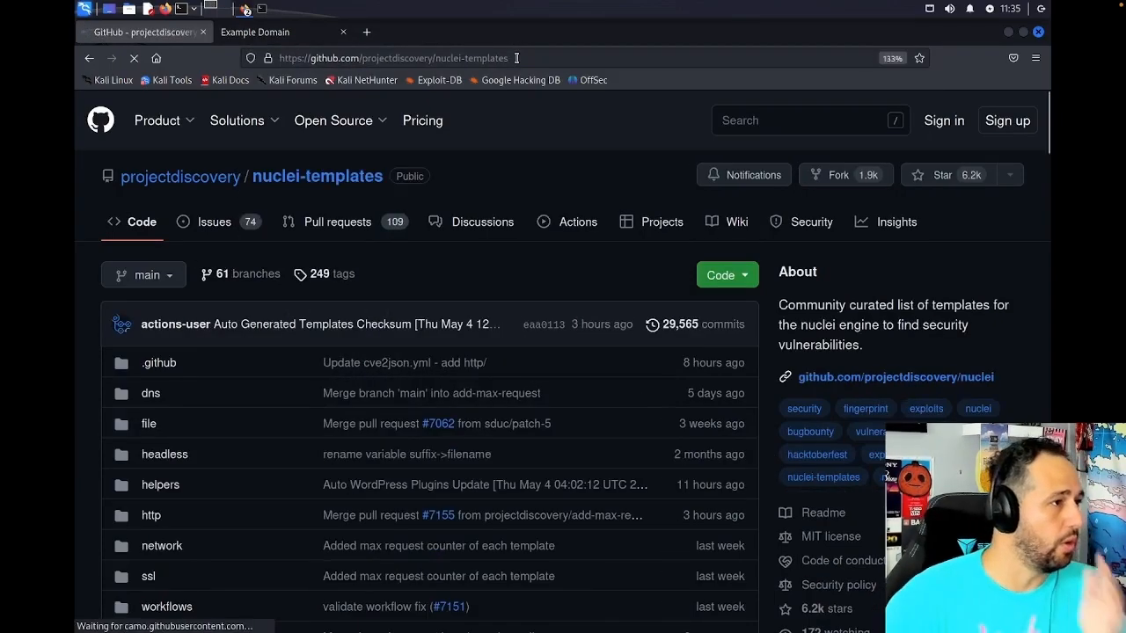
scroll(down, 3)
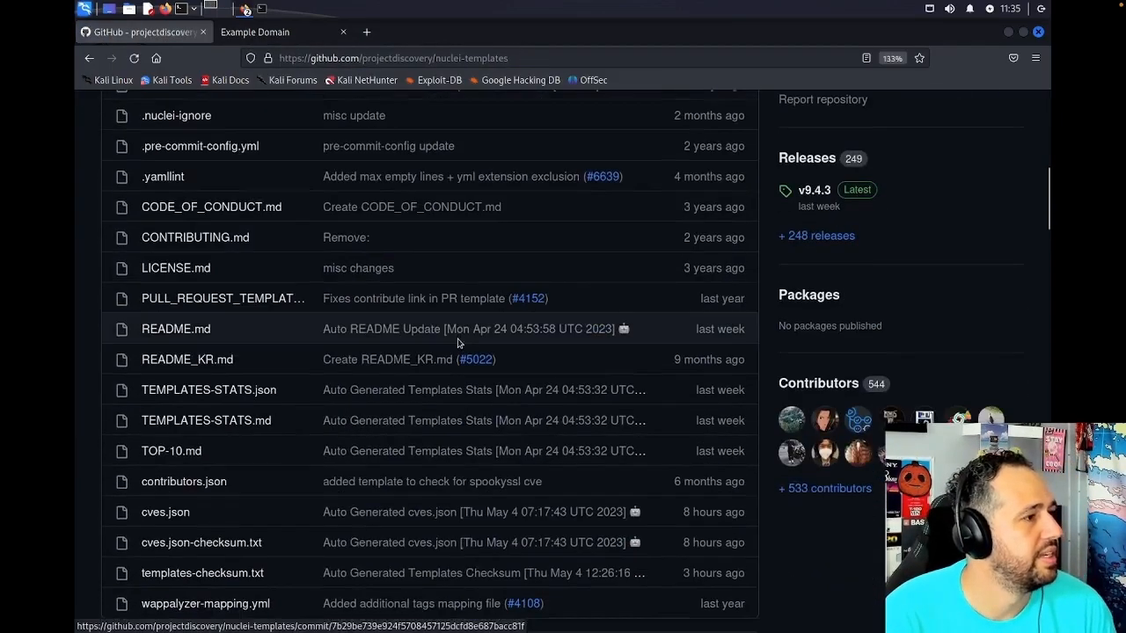
scroll(down, 3)
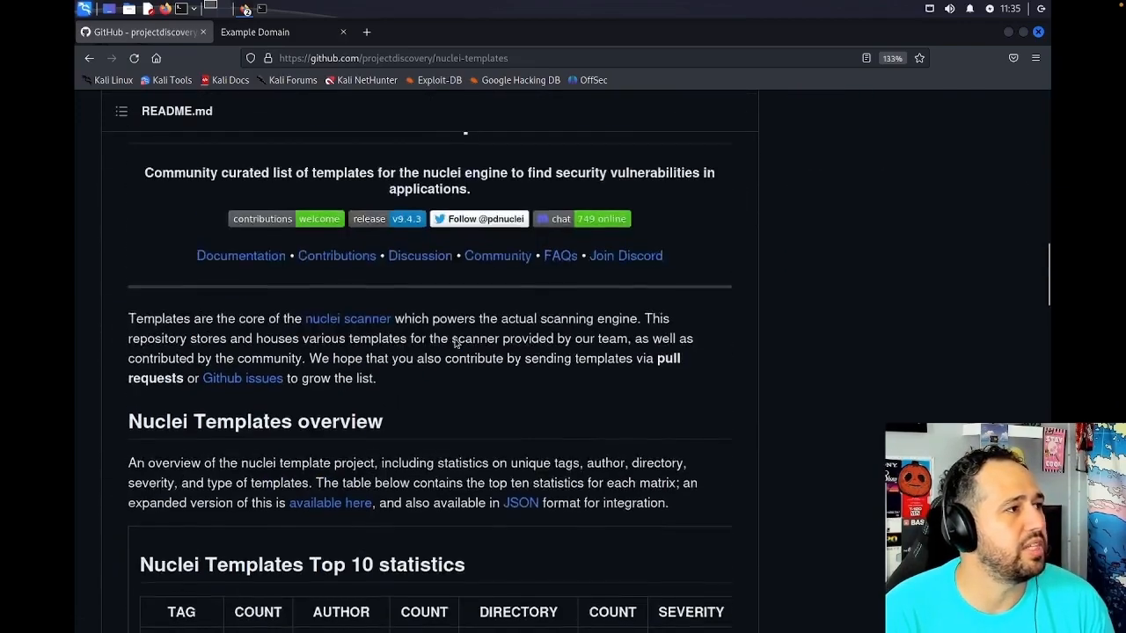
scroll(down, 3)
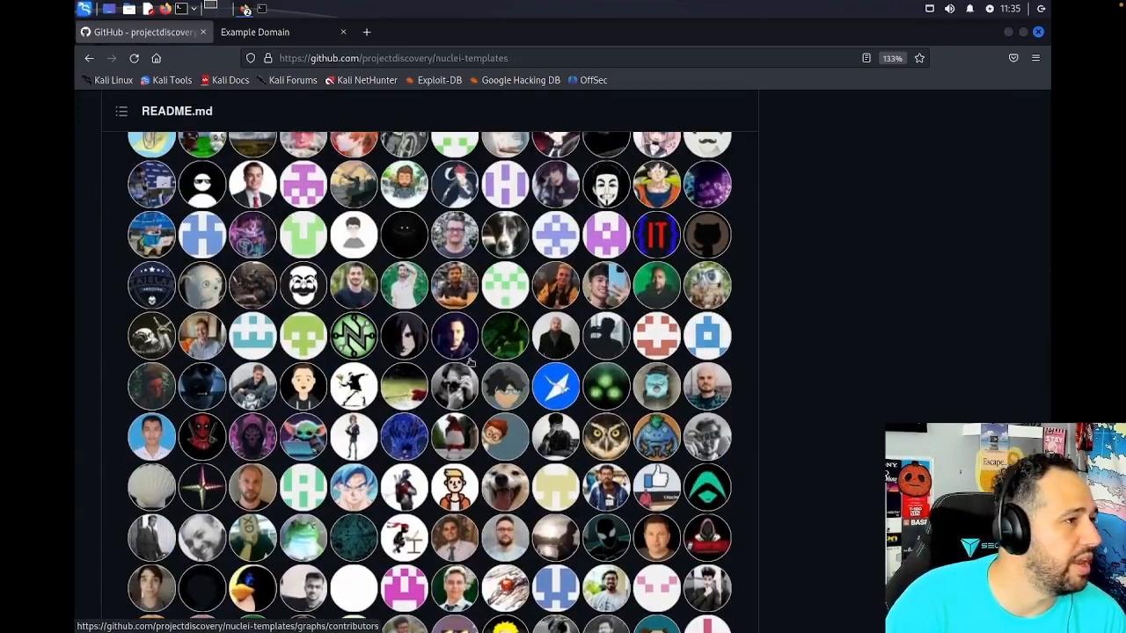
scroll(down, 3)
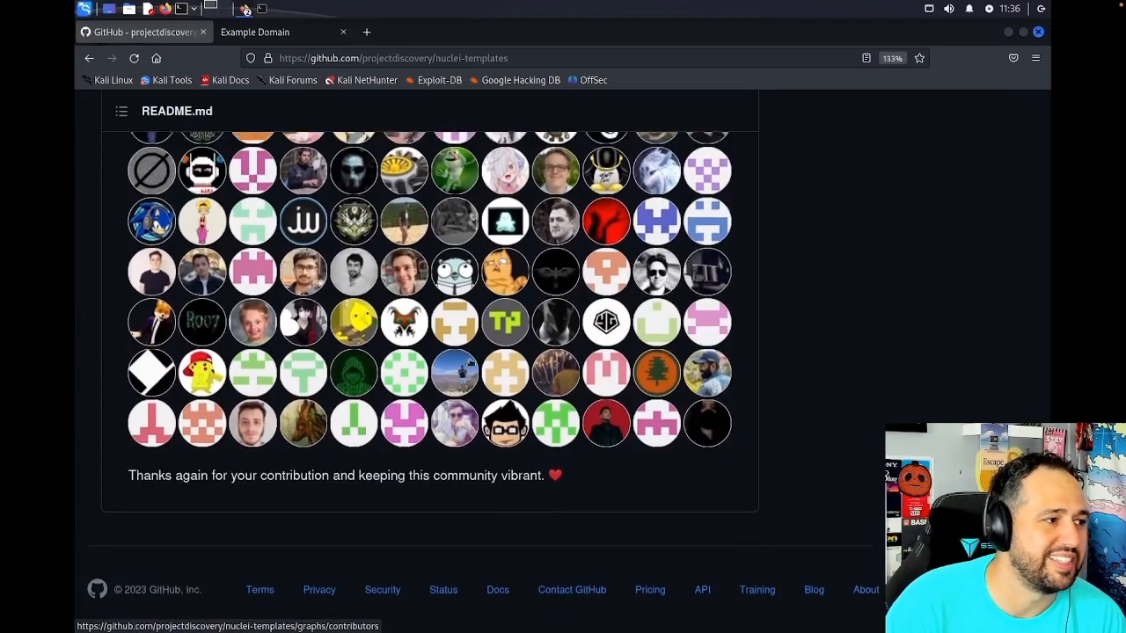
scroll(up, 3)
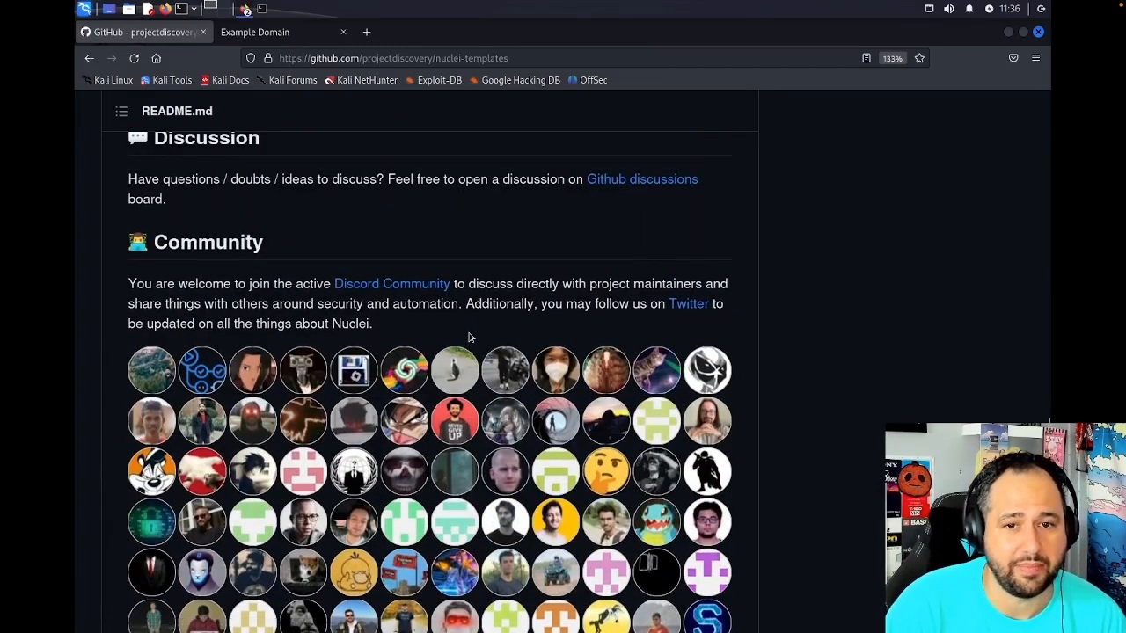
scroll(up, 3)
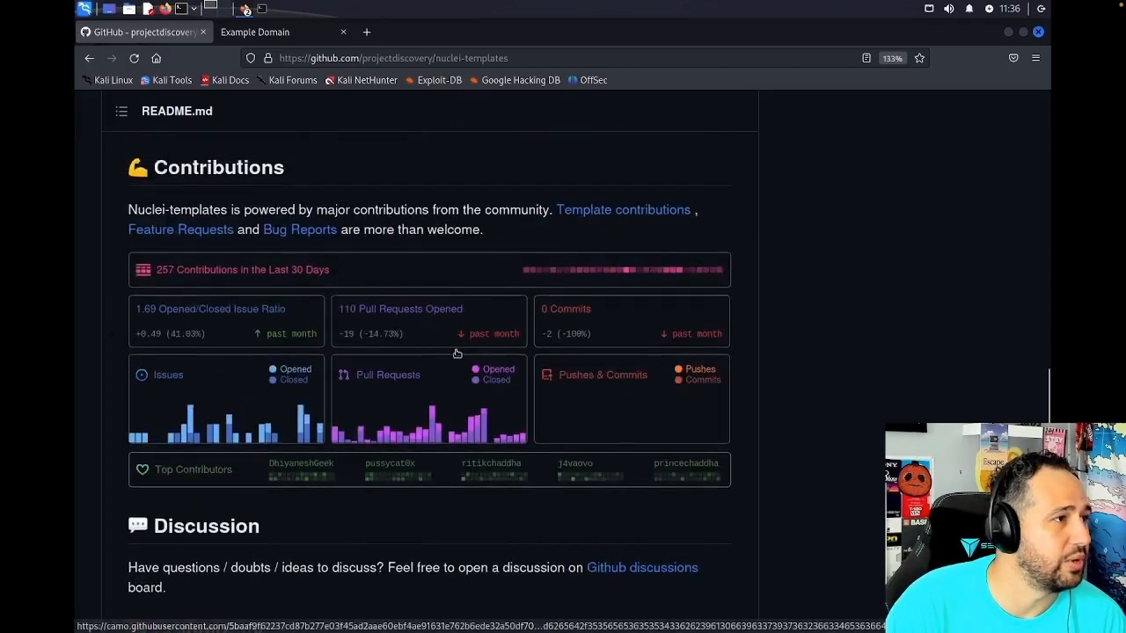
scroll(up, 3)
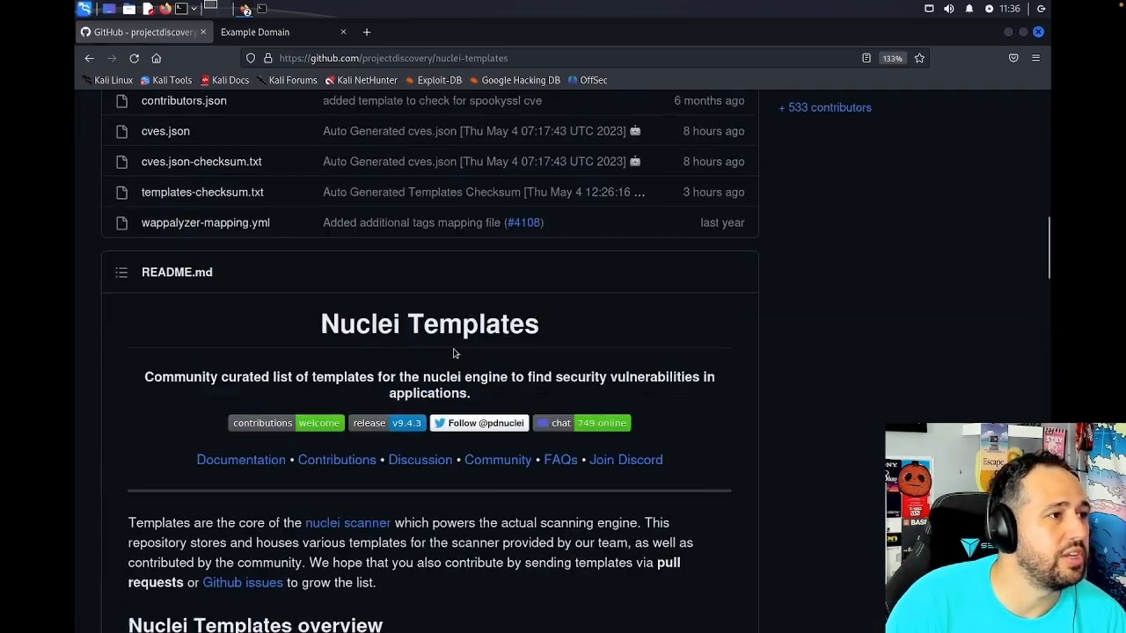
scroll(up, 3)
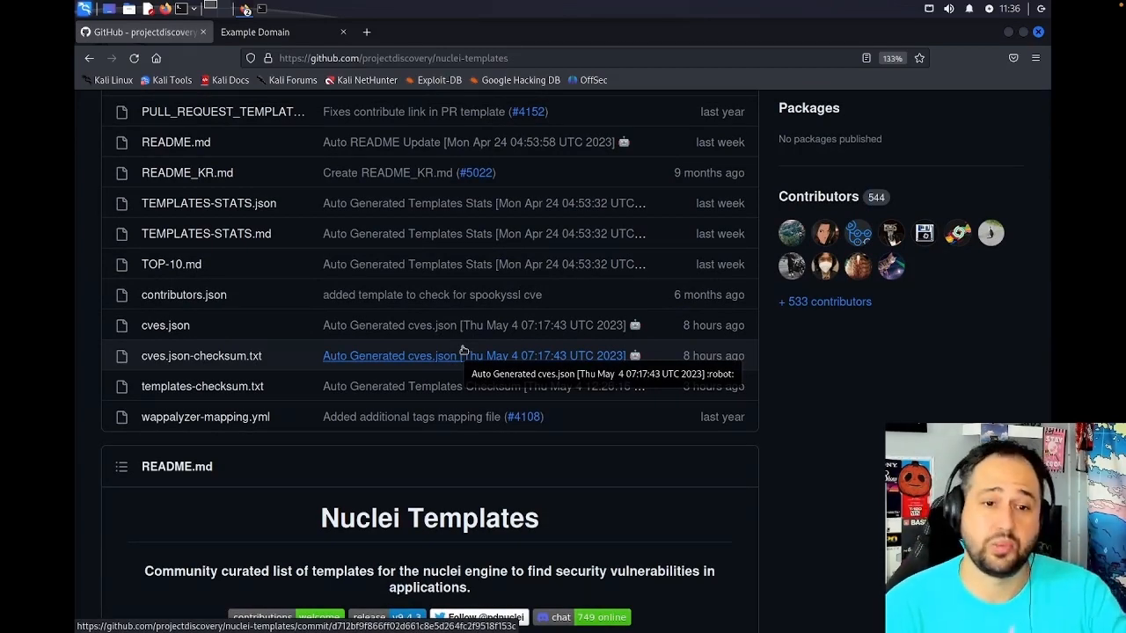
scroll(up, 3)
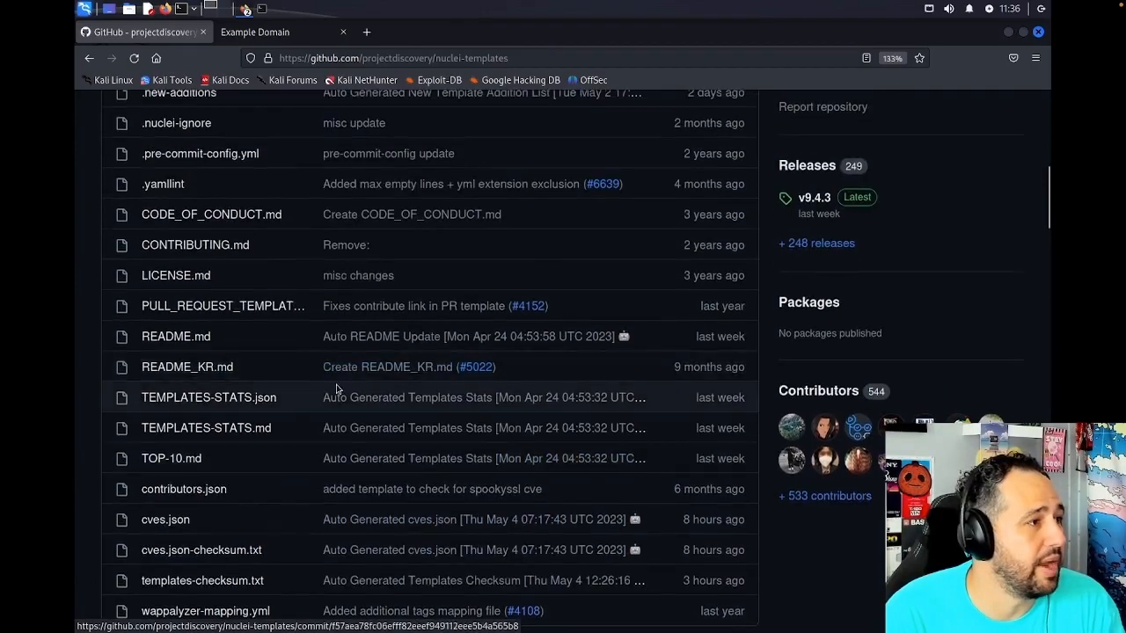
scroll(up, 3)
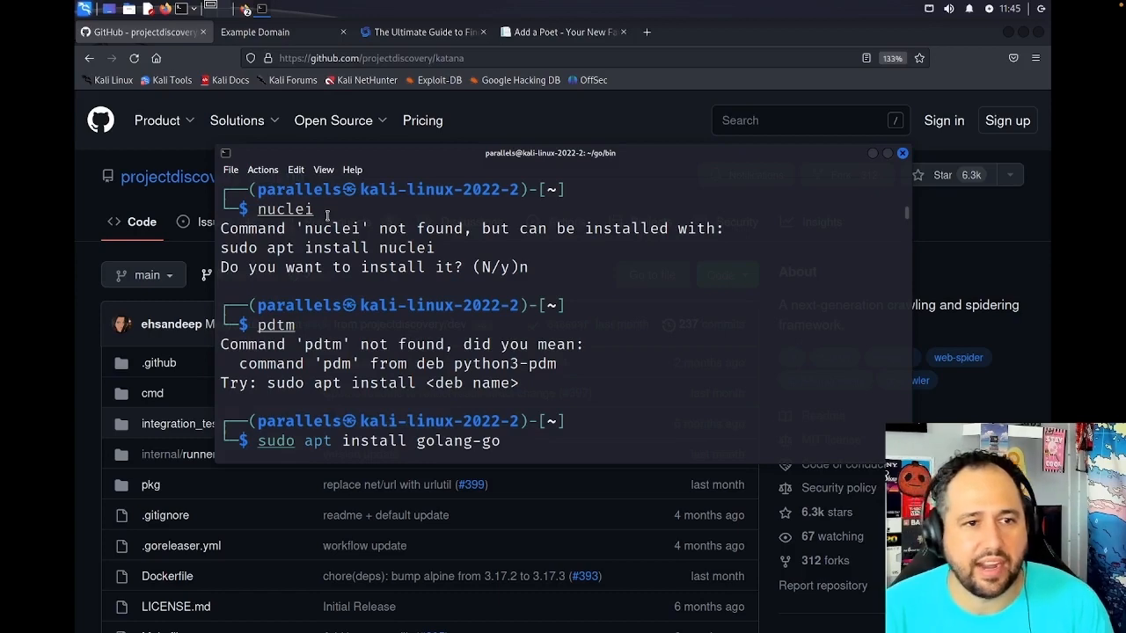
mouse_move(334, 315)
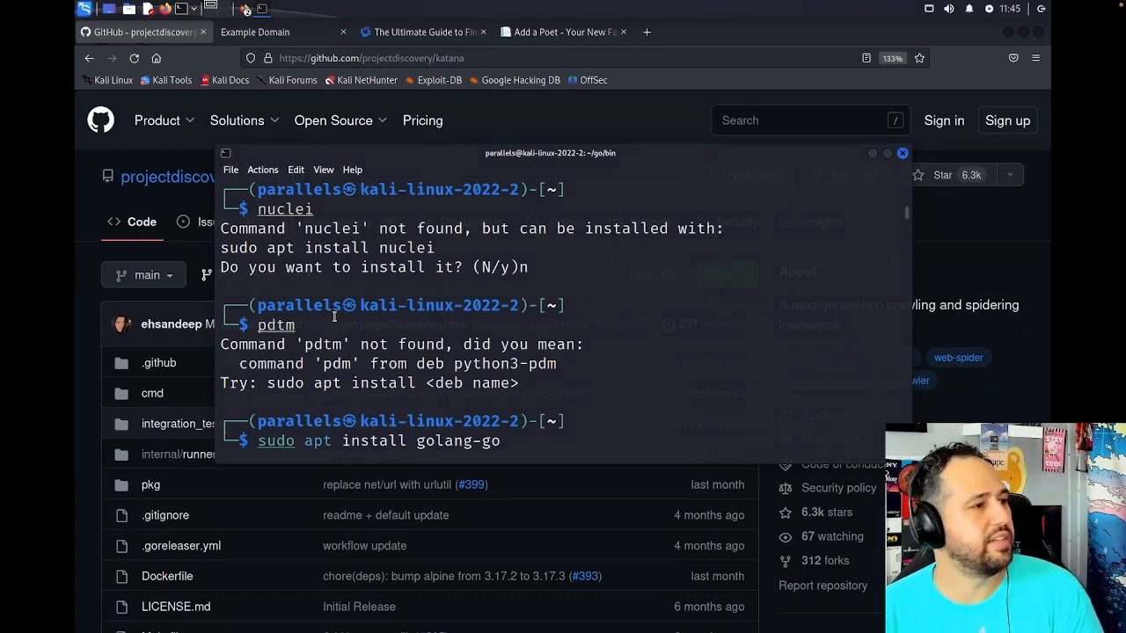
- Install Go with 'sudo apt install golang-go' and open ~/.zshrc in nano to set the Go path
key(Return)
text(go env | grep GOPATH)
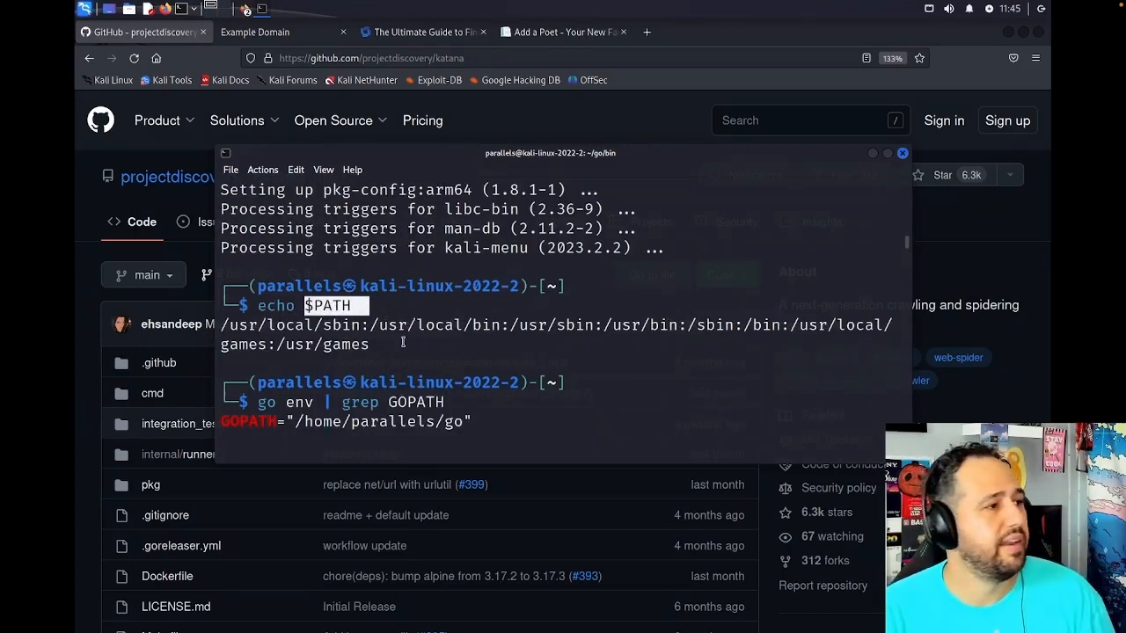
text(nano ~/.zshrc)
text(ls)
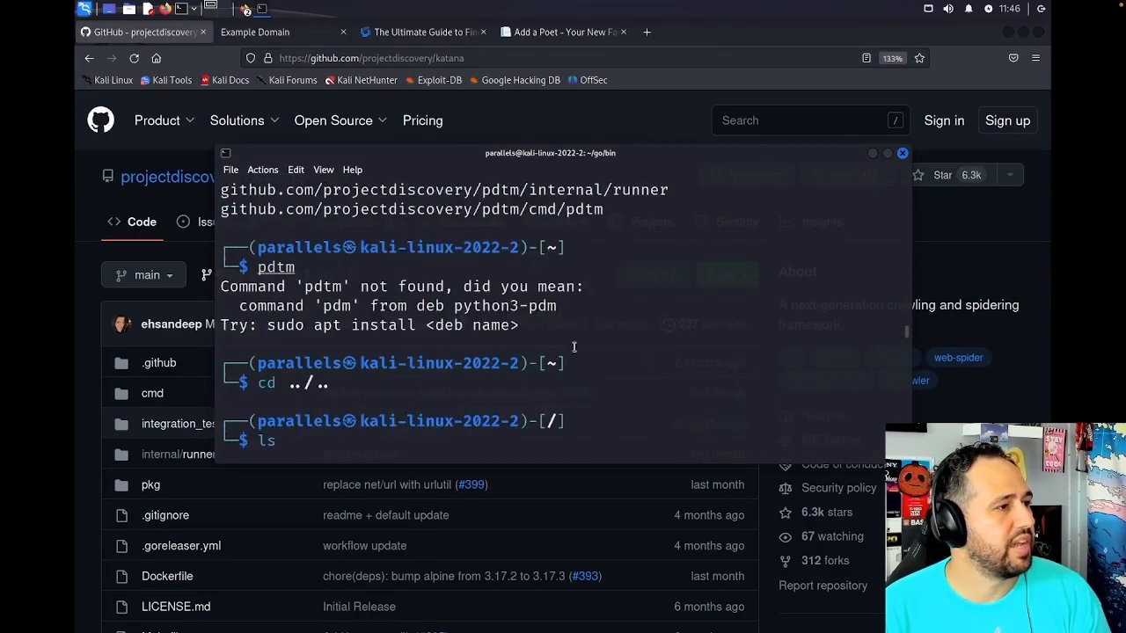
- Run pdtm to install the tools, check 'which httpx', and confirm deleting the old system httpx
text(cd home)
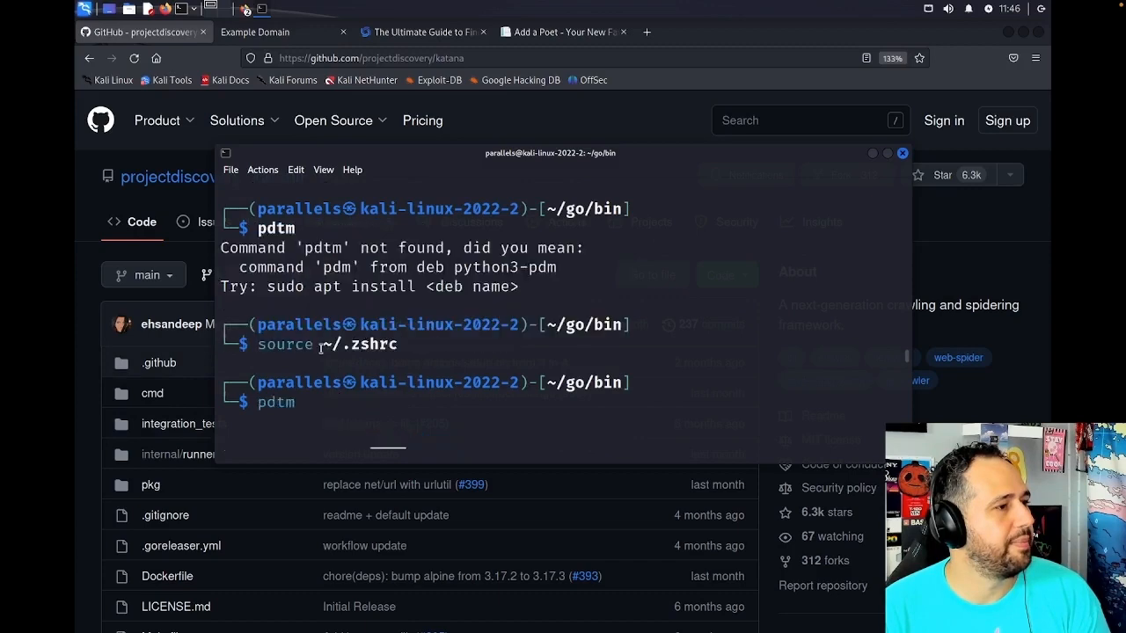
key(Return)
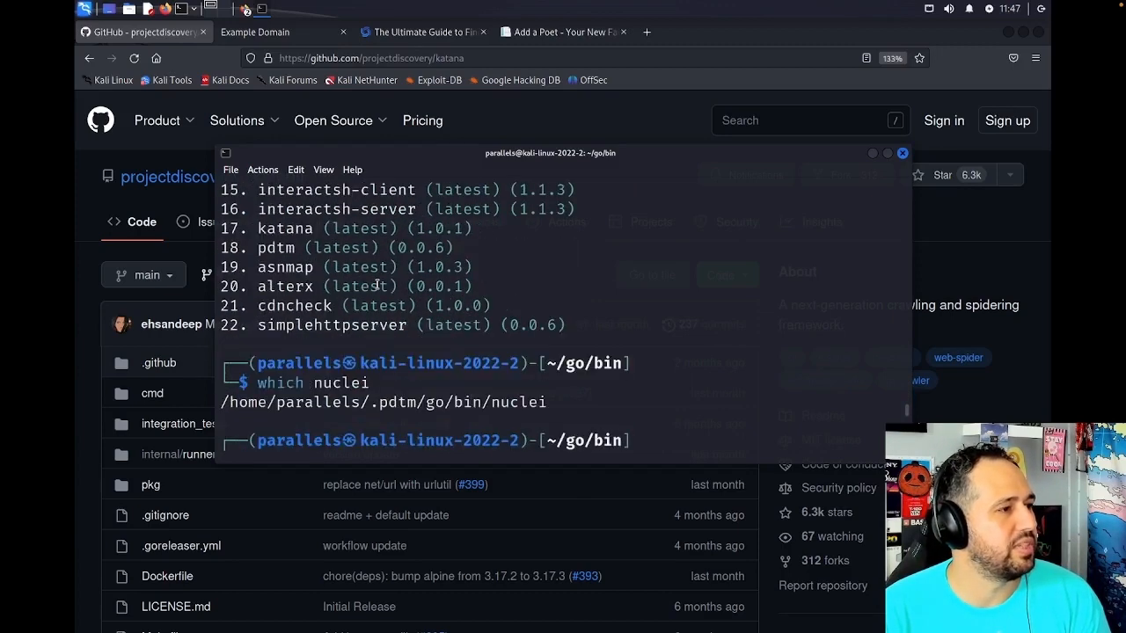
text(which httpx)
text(rm /usr/bin/httpx)
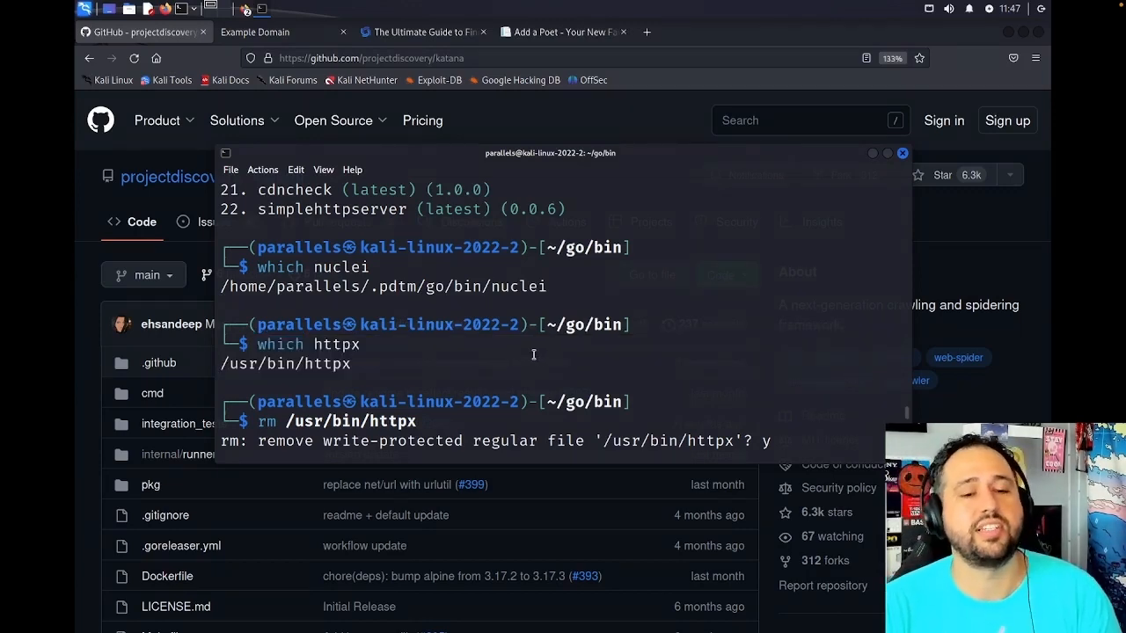
key(Return)
text(cd)
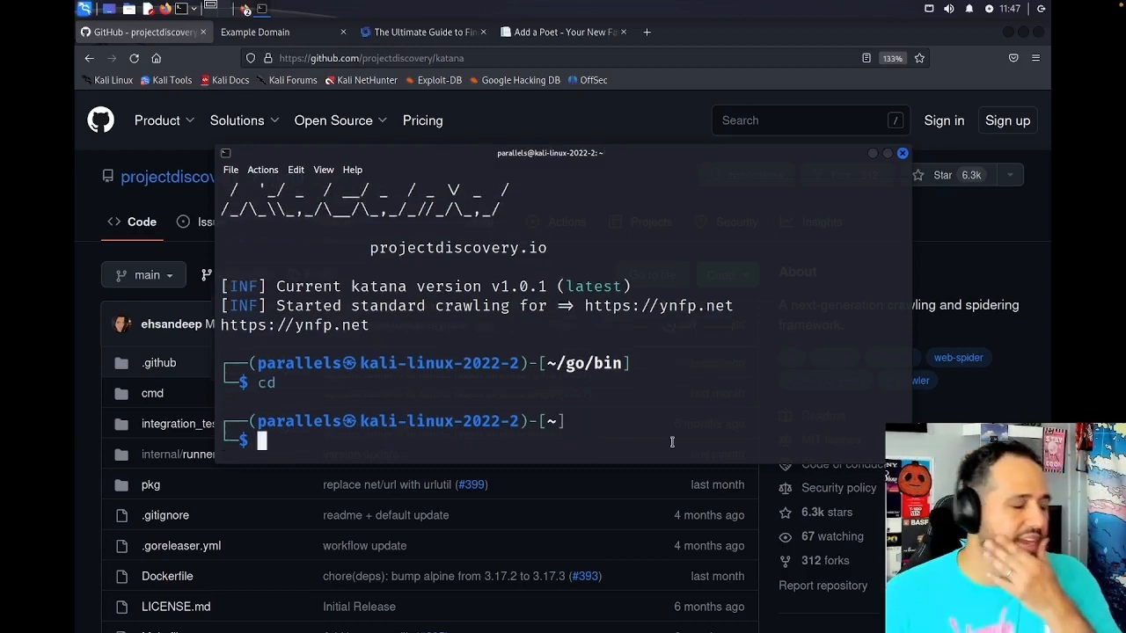
- Clear the terminal, leaving a fresh home-directory prompt
text(clear)
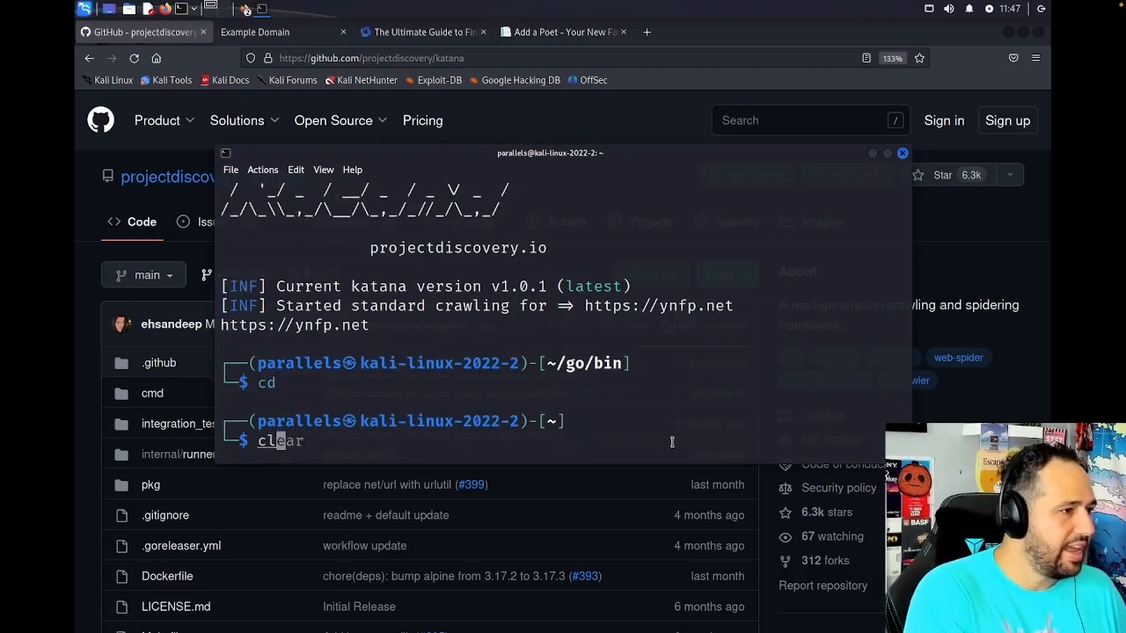
key(Return)
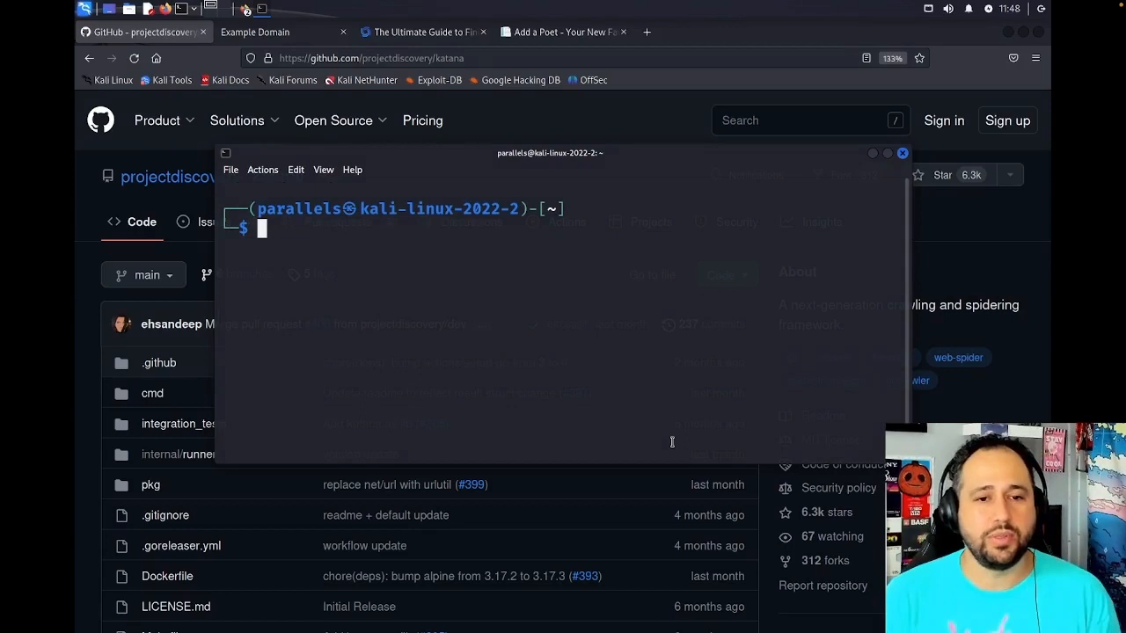